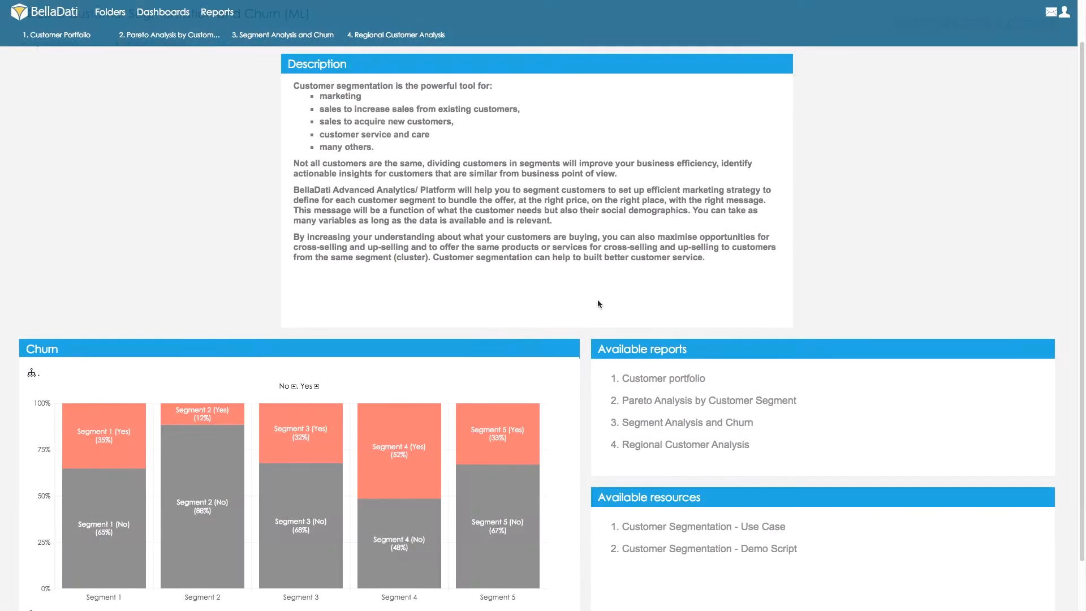
pyautogui.moveTo(661, 377)
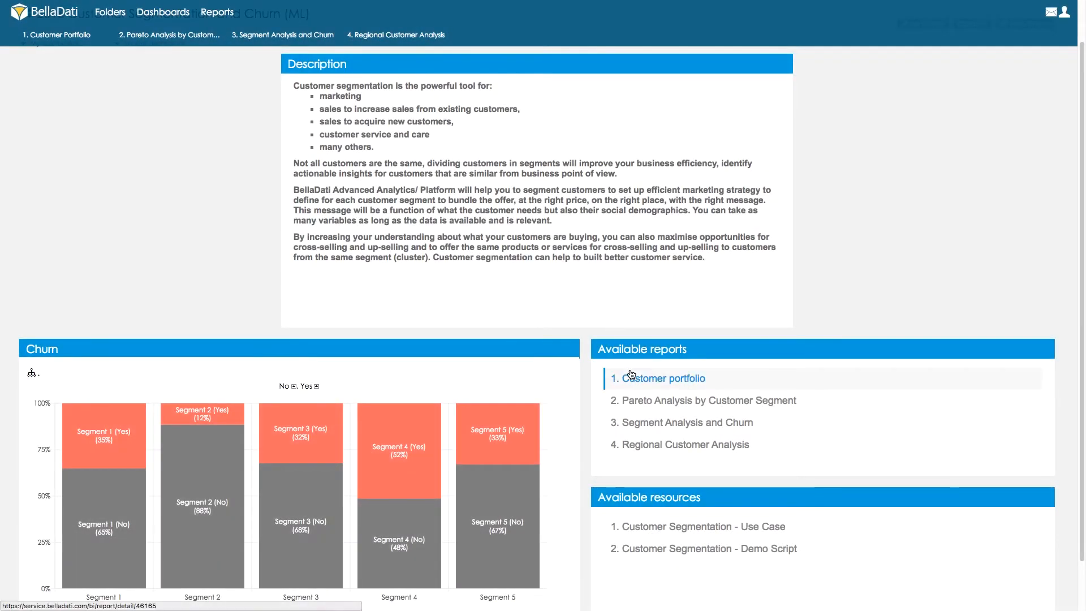
# - Open the '1. Customer portfolio' report and scroll through its customer table
pyautogui.click(662, 379)
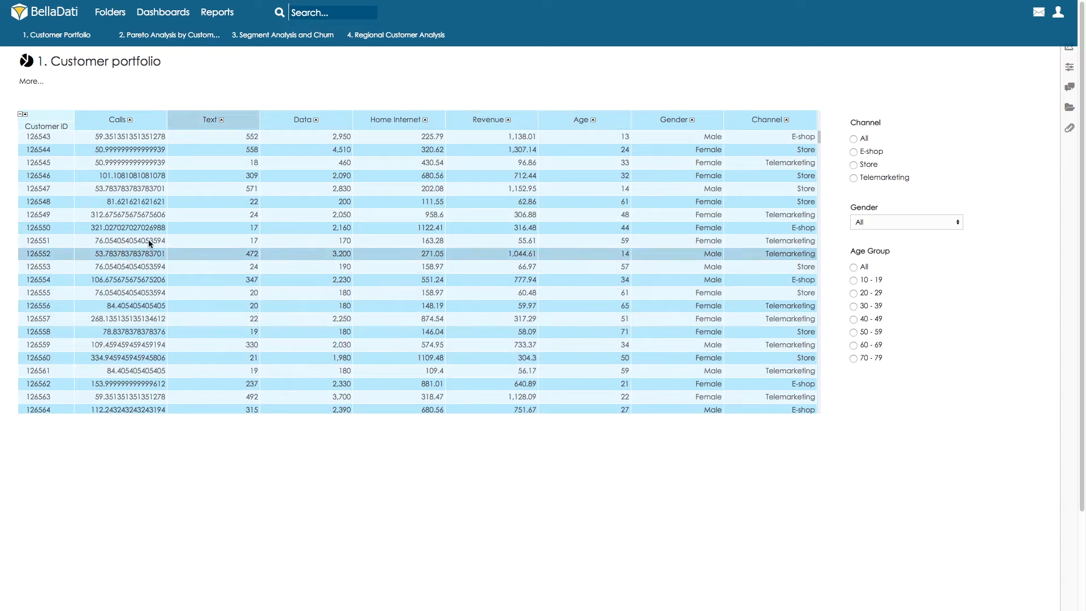
pyautogui.scroll(-3)
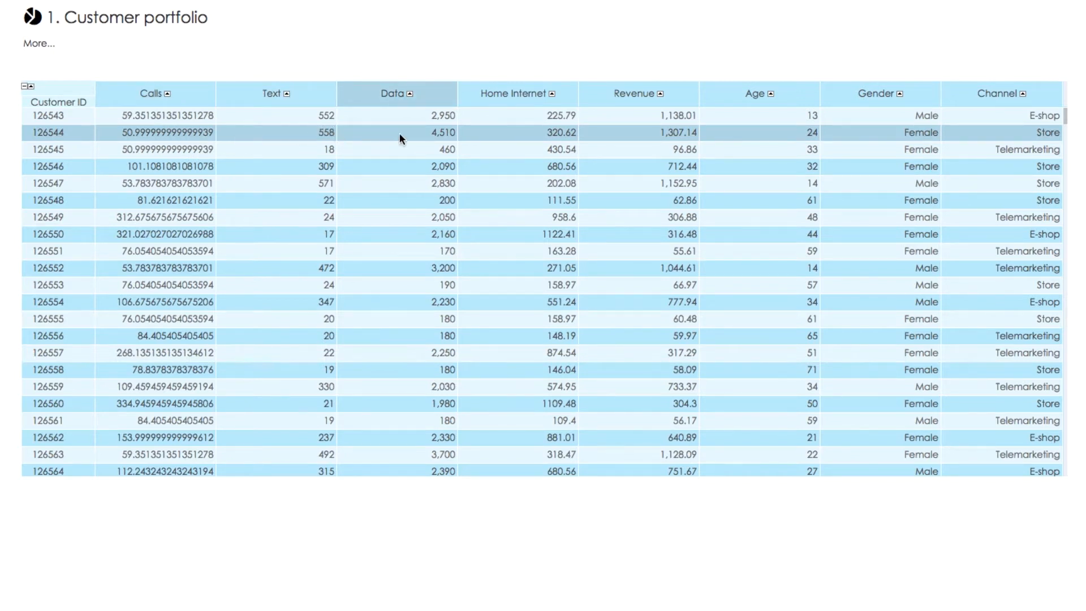
pyautogui.moveTo(420, 138)
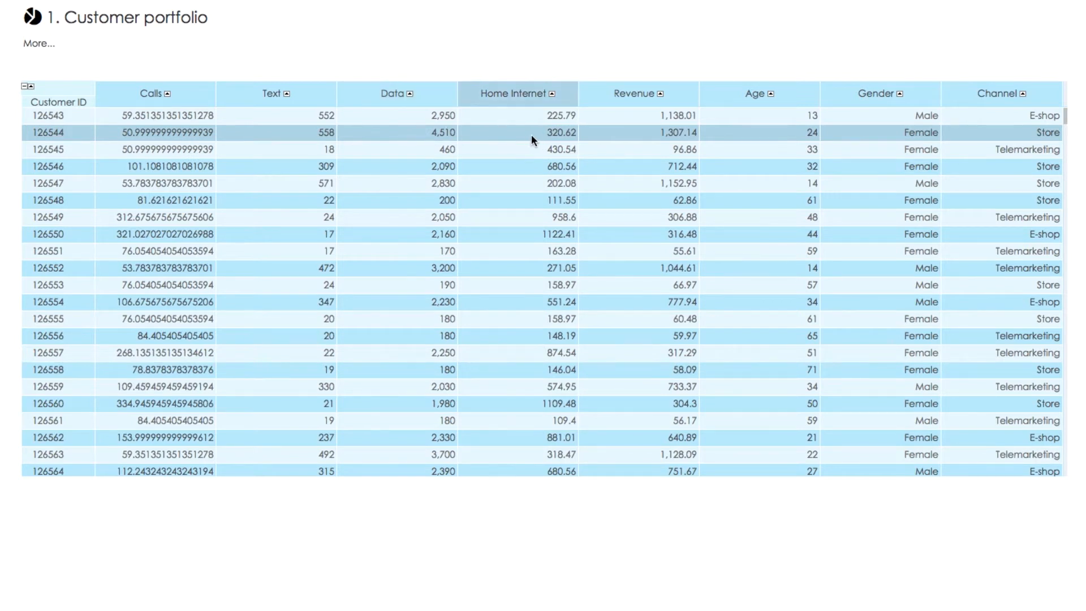
pyautogui.moveTo(547, 135)
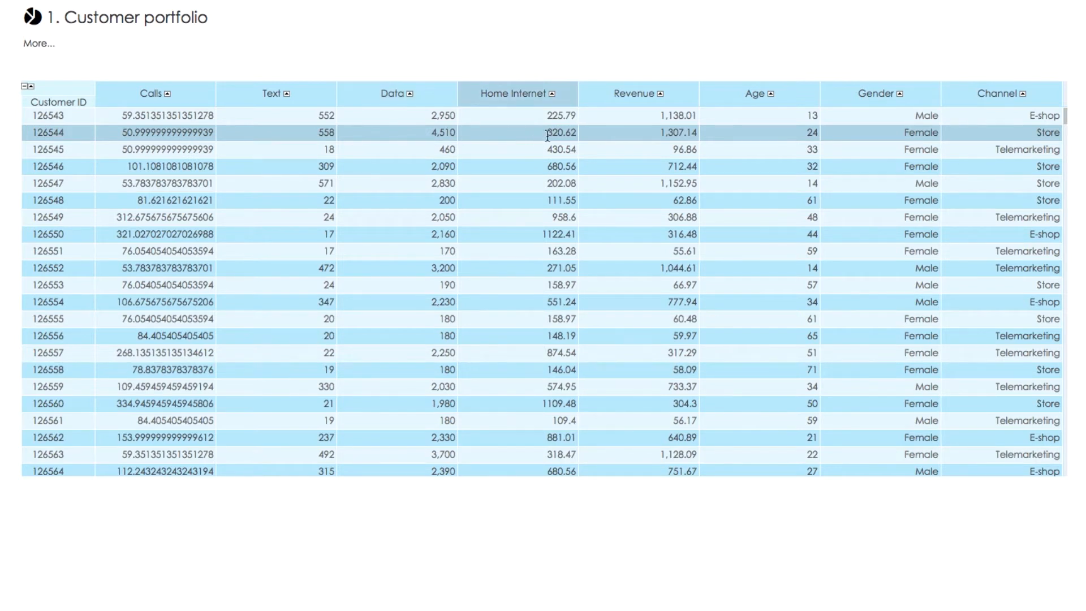
pyautogui.moveTo(638, 93)
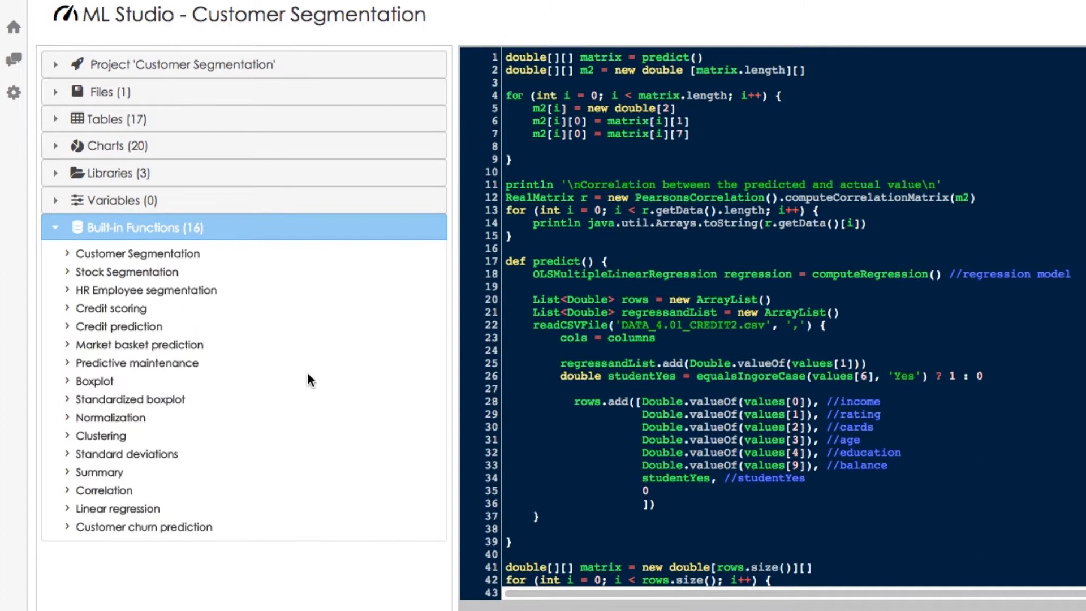
# - Run Customer Segmentation on Telco Customers #1 with 5 clusters and 10 iterations
pyautogui.click(138, 253)
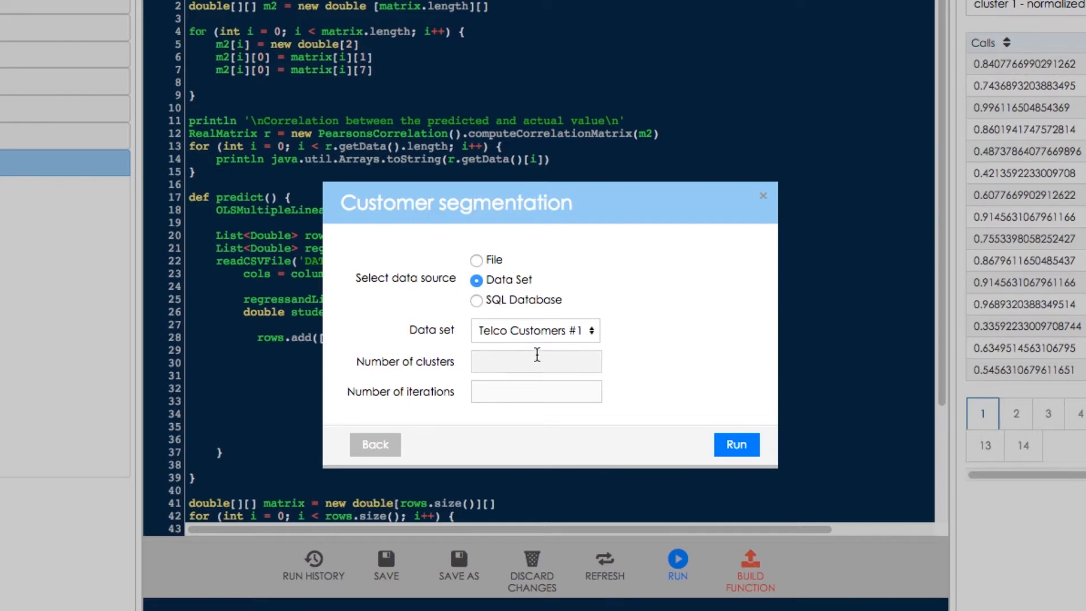
pyautogui.write('5')
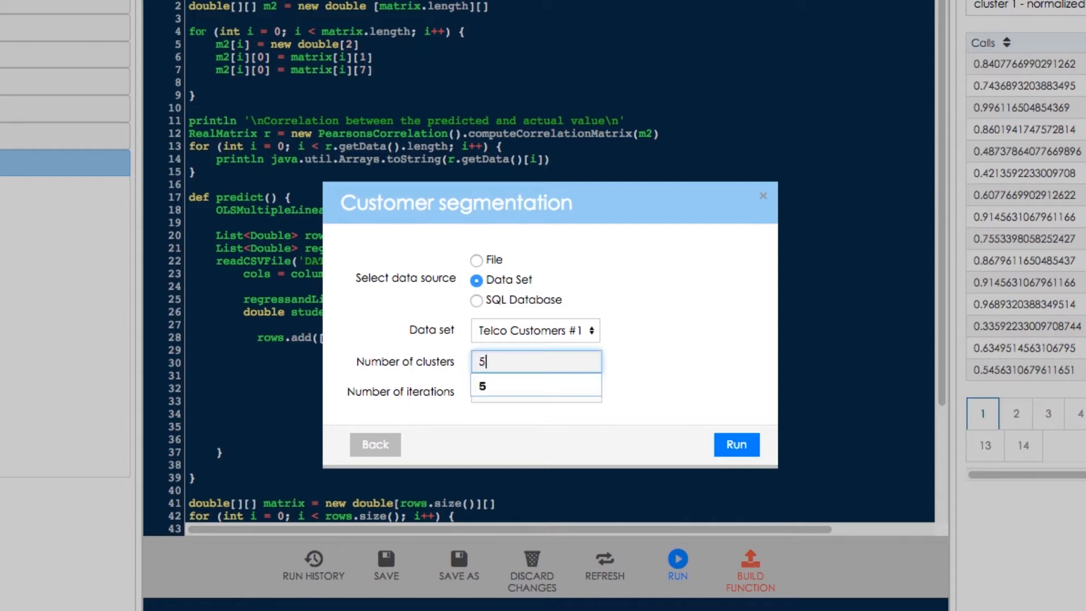
pyautogui.write('10')
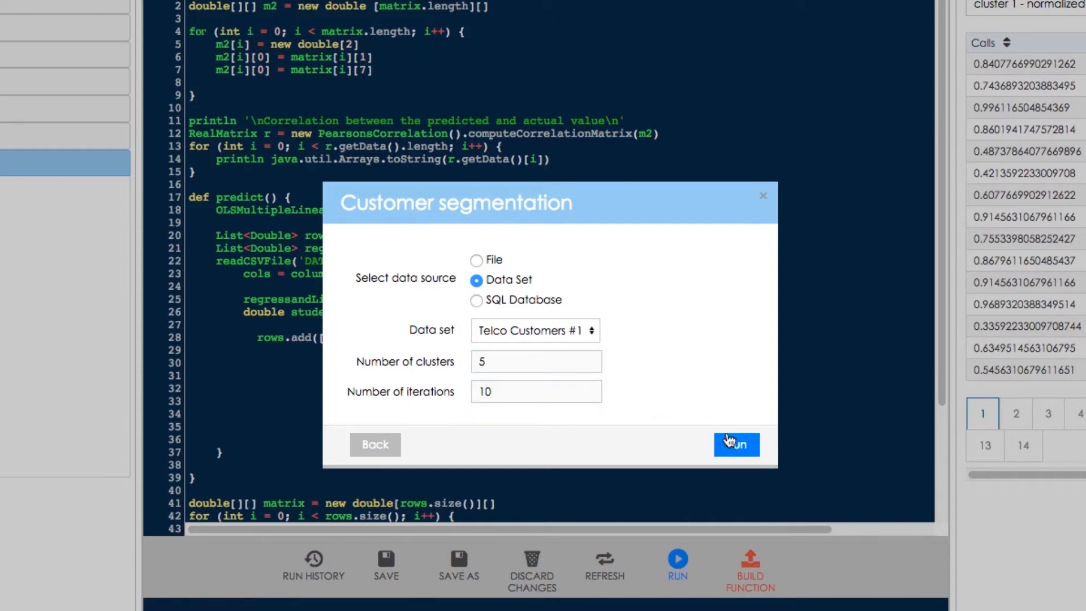
pyautogui.click(735, 444)
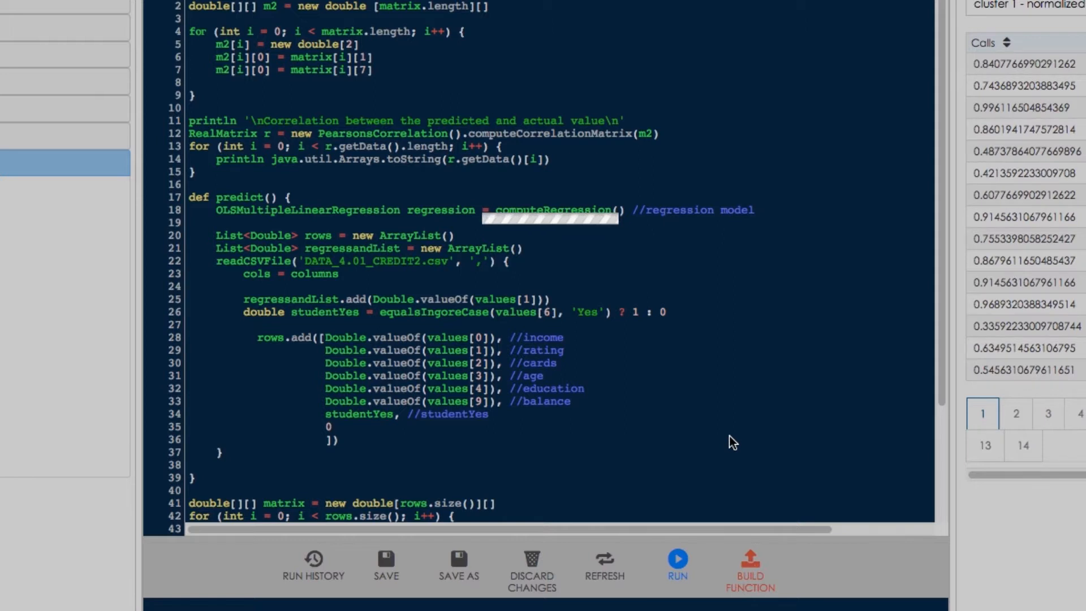
# - Close the calculation results and display the 'cluster 4 - denormalized - summary relative' chart
pyautogui.click(676, 561)
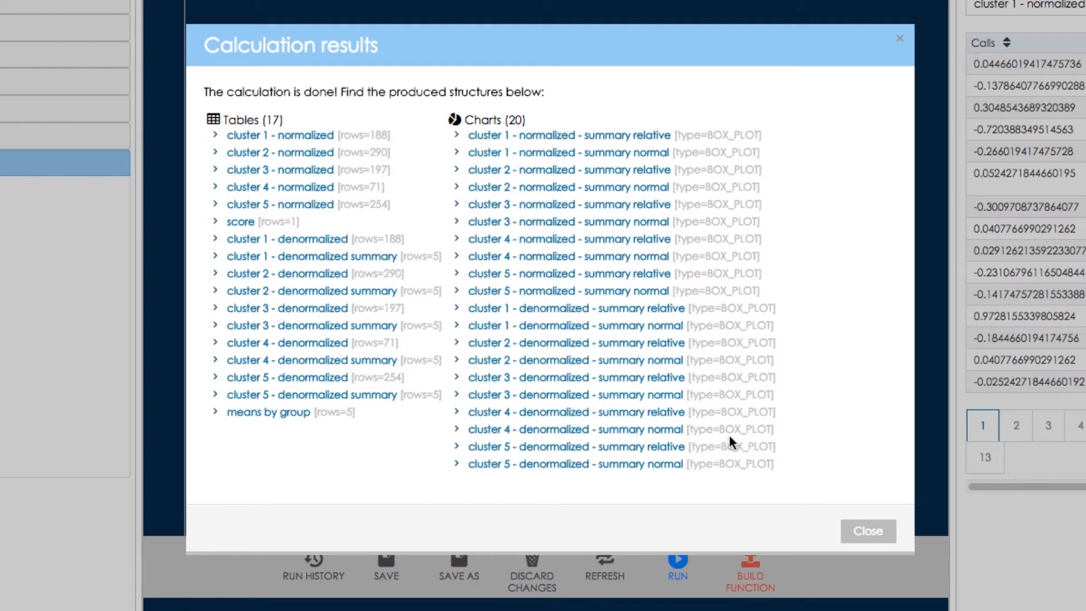
pyautogui.moveTo(705, 444)
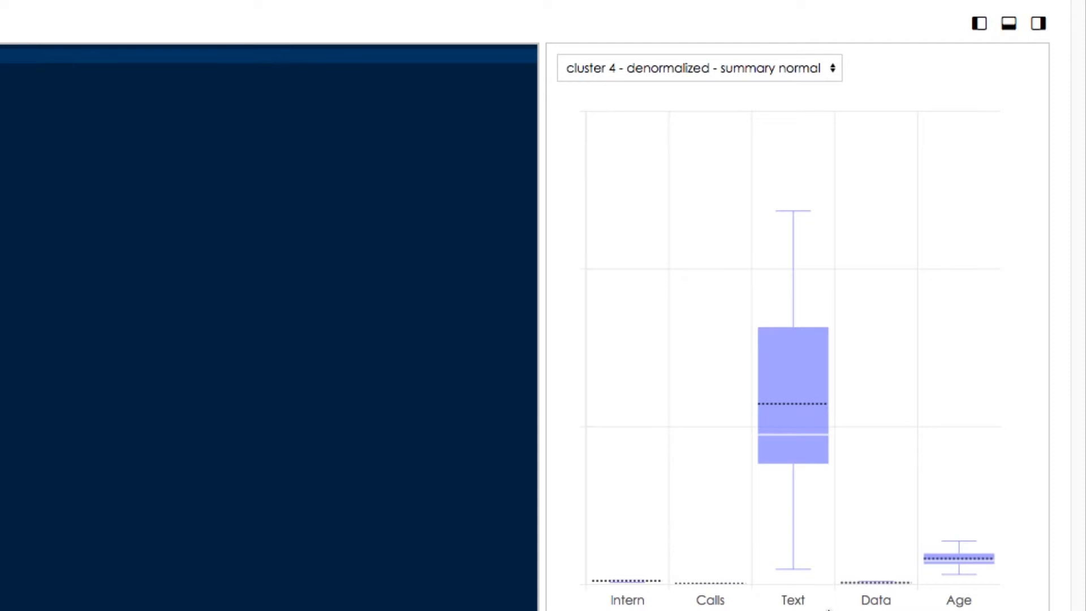
pyautogui.moveTo(805, 548)
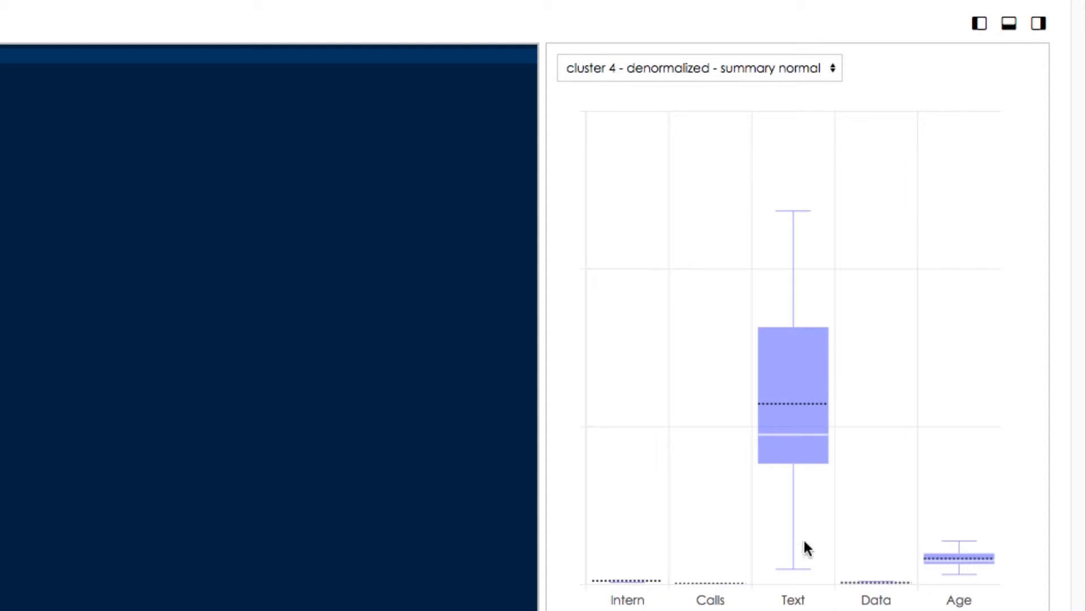
pyautogui.click(699, 68)
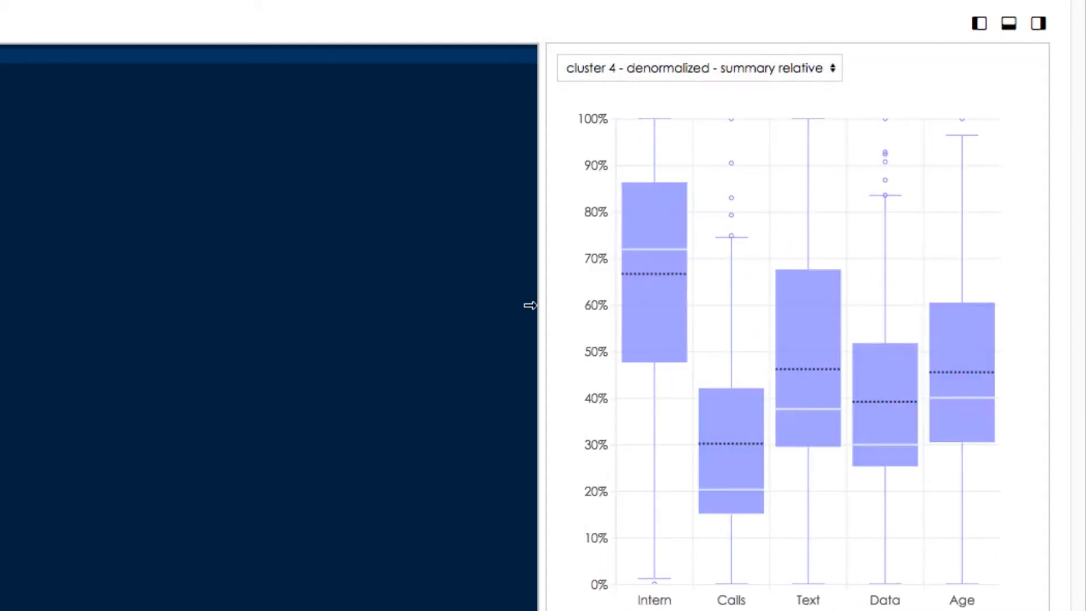
pyautogui.moveTo(737, 590)
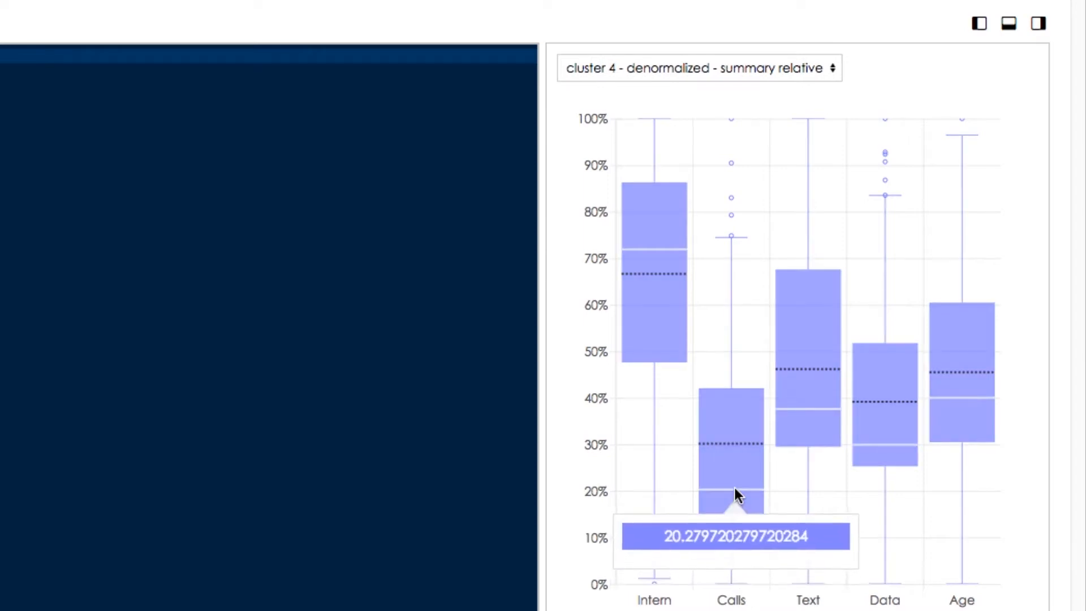
pyautogui.moveTo(741, 430)
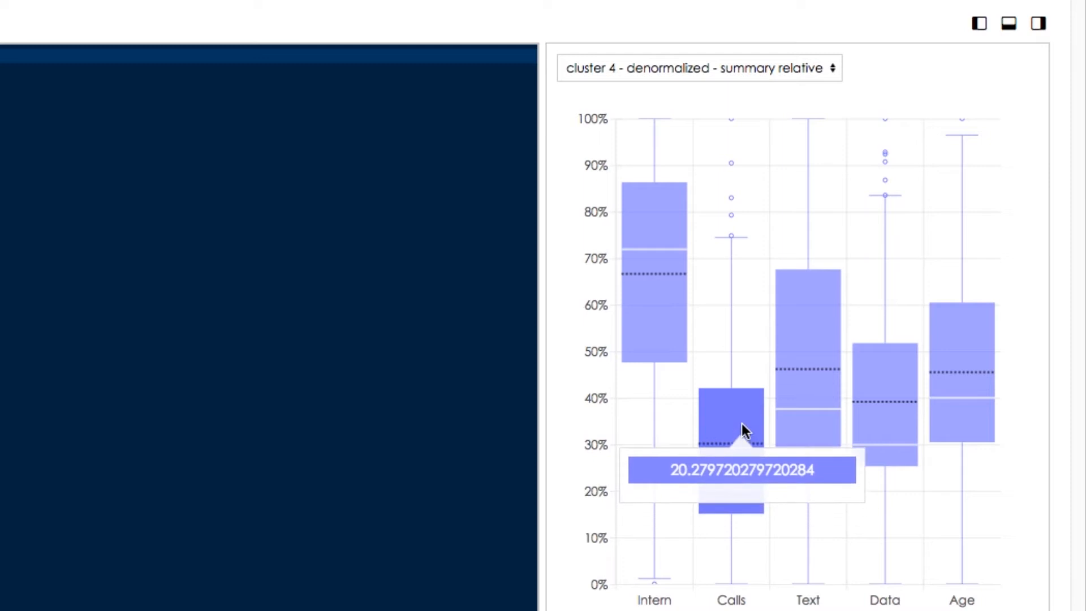
pyautogui.moveTo(747, 345)
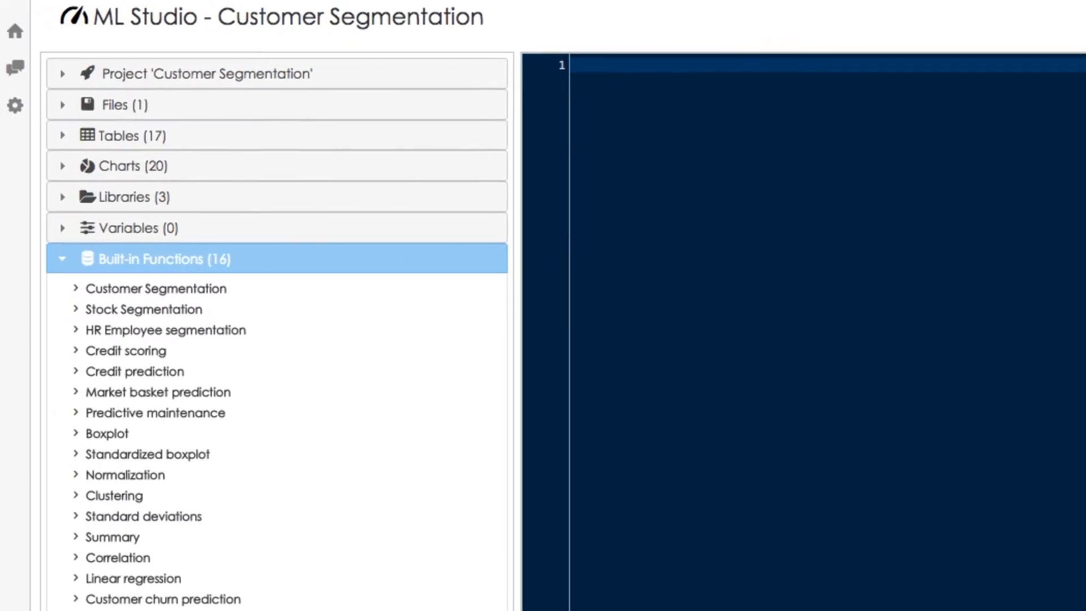
# - Expand the Tables (17) section in the ML Studio project tree
pyautogui.click(122, 135)
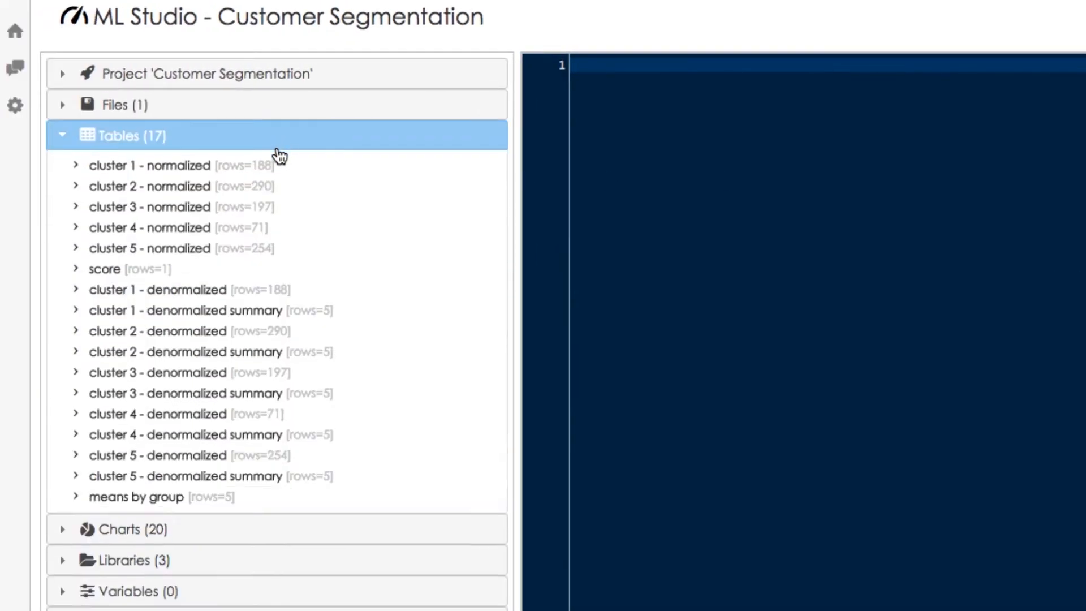
pyautogui.click(105, 268)
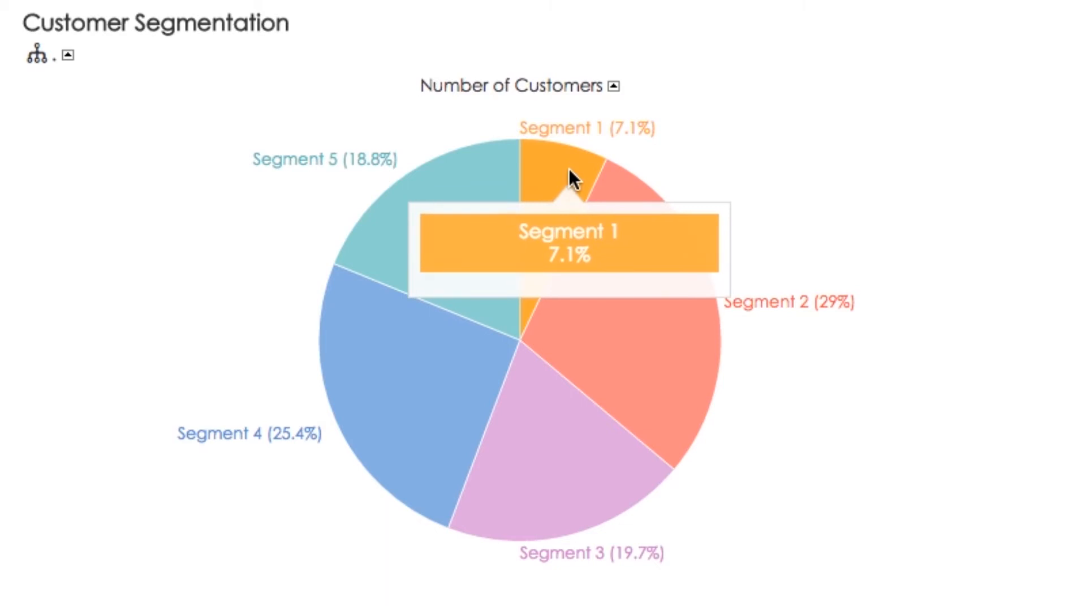
pyautogui.moveTo(630, 287)
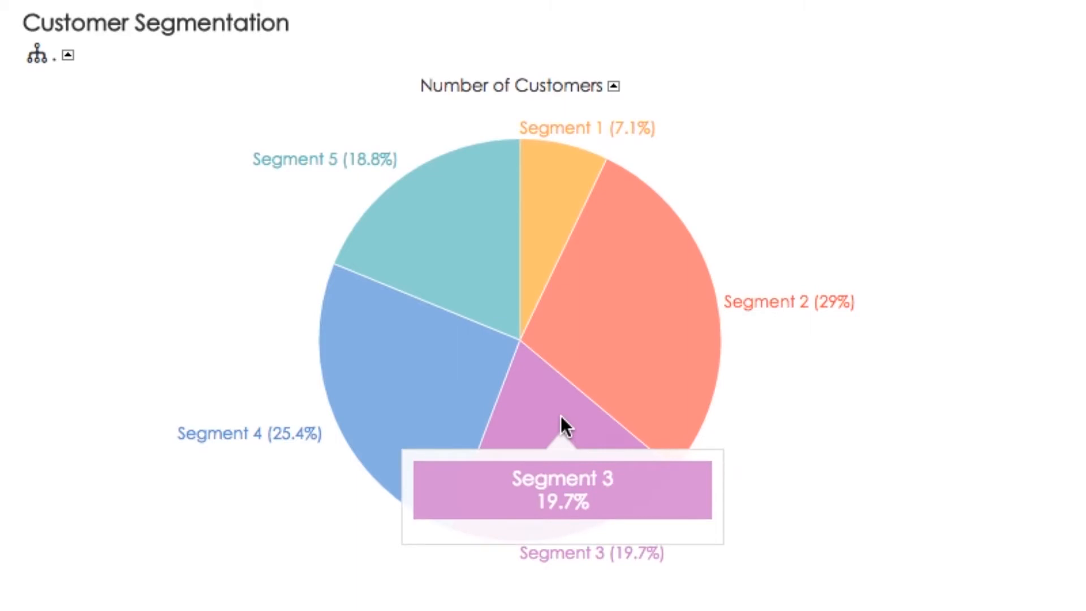
pyautogui.moveTo(413, 350)
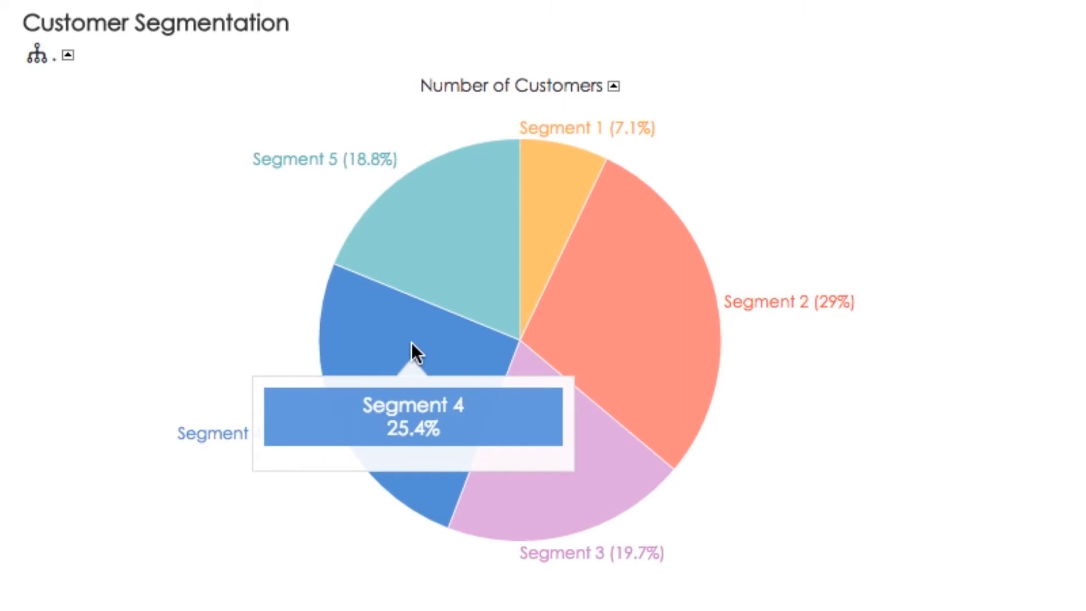
pyautogui.moveTo(444, 215)
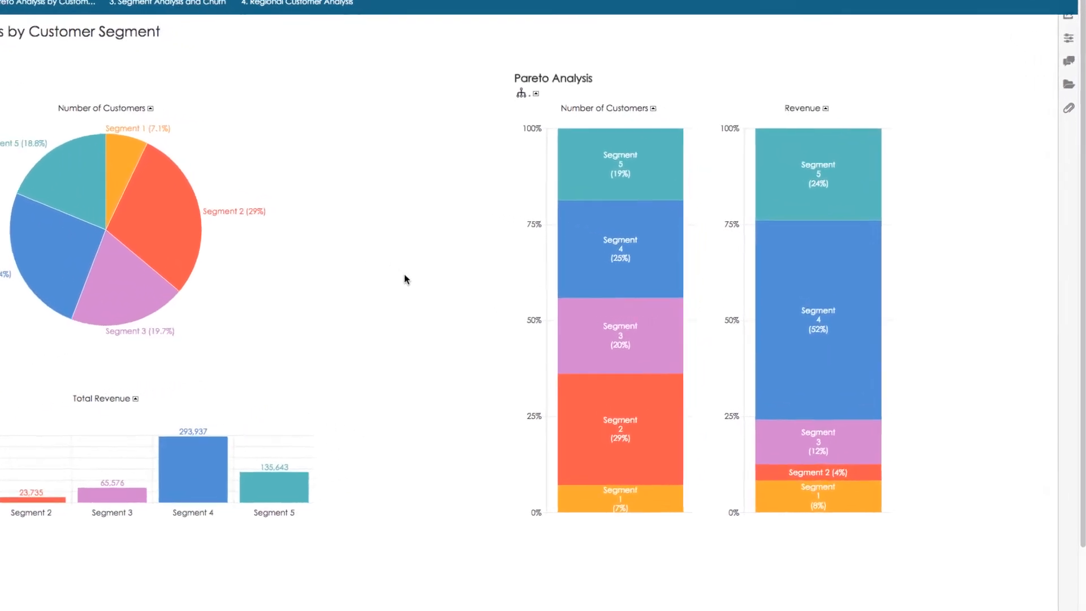
pyautogui.scroll(-3)
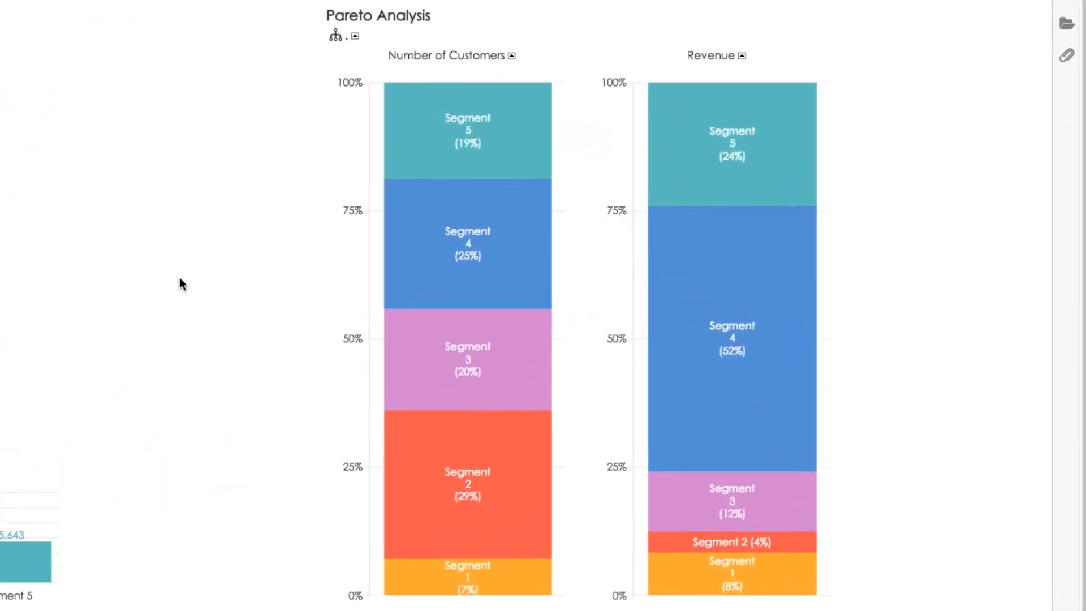
pyautogui.moveTo(449, 254)
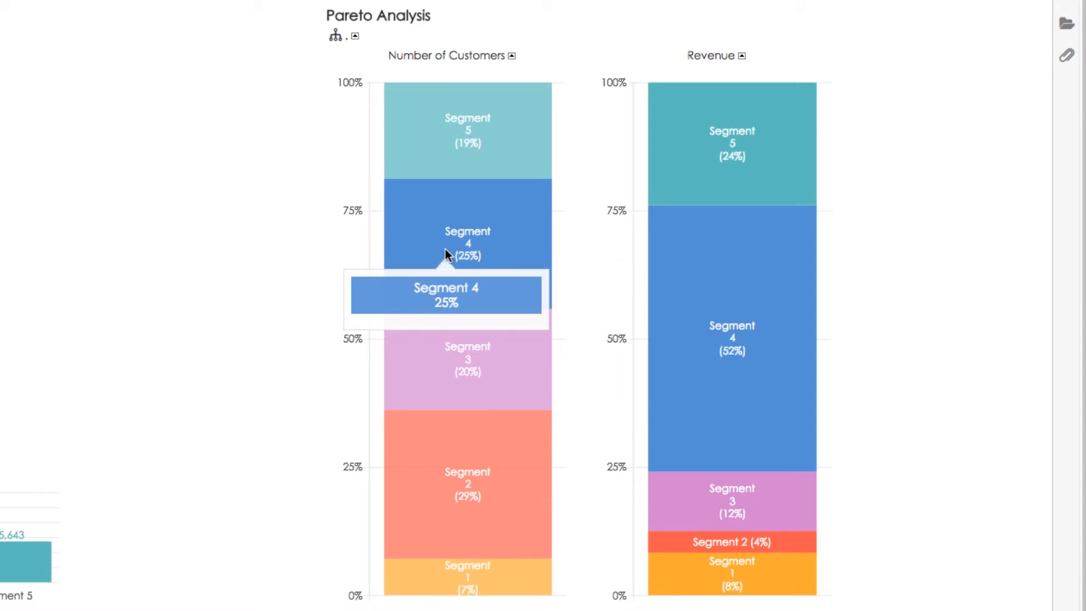
pyautogui.moveTo(717, 246)
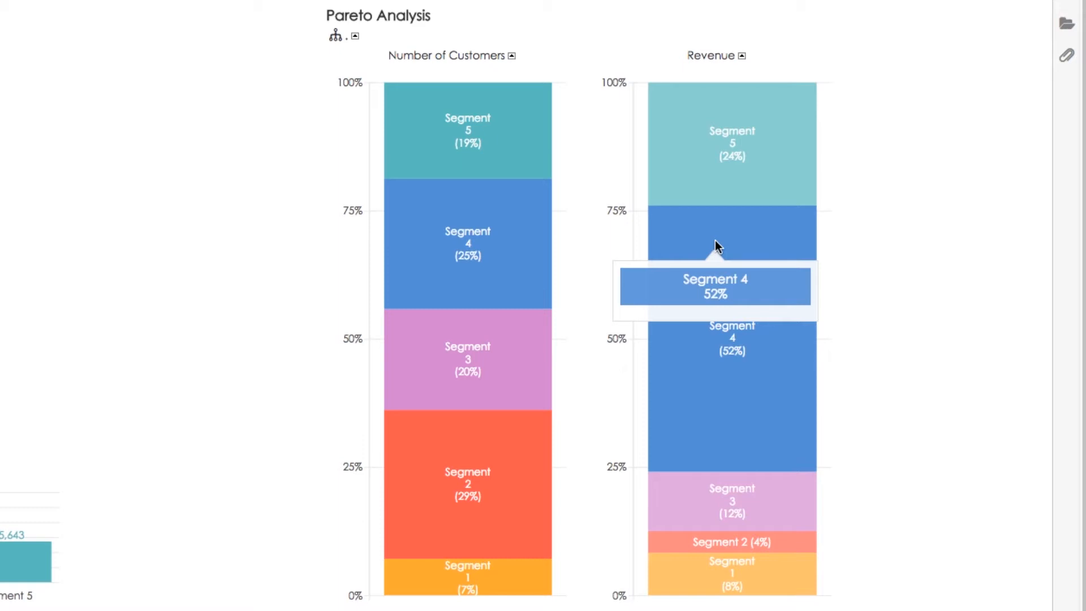
pyautogui.moveTo(602, 383)
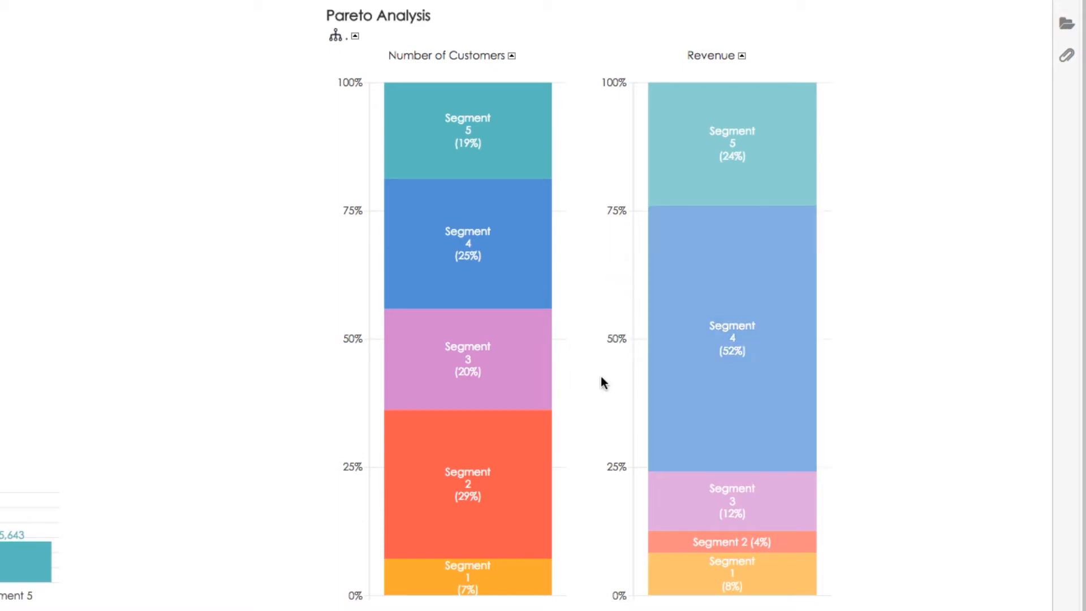
pyautogui.moveTo(485, 438)
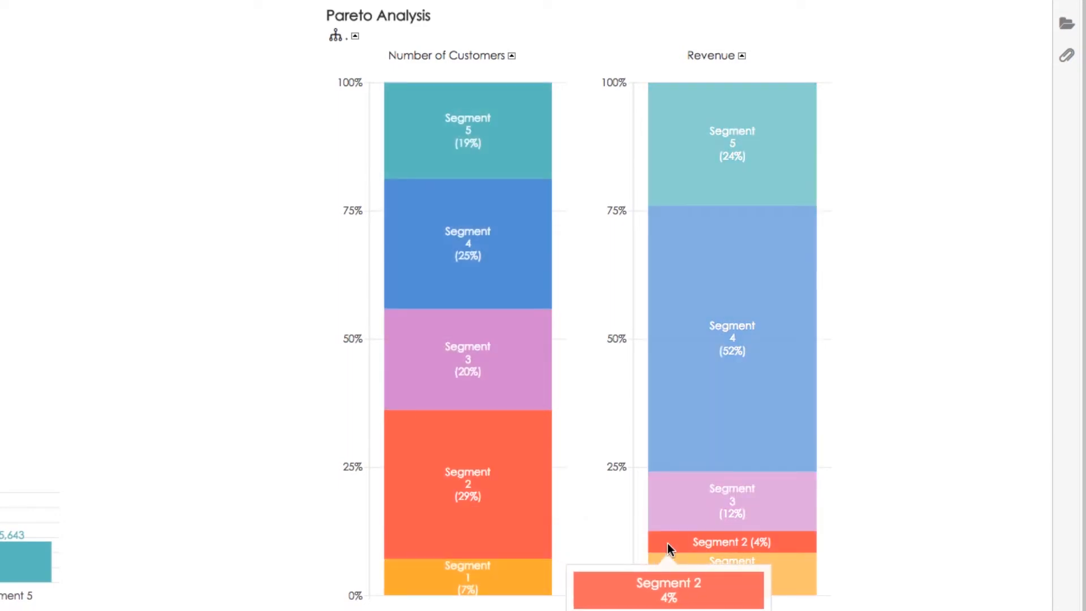
# - Scroll down past the Revenue by Segment bar chart
pyautogui.scroll(-3)
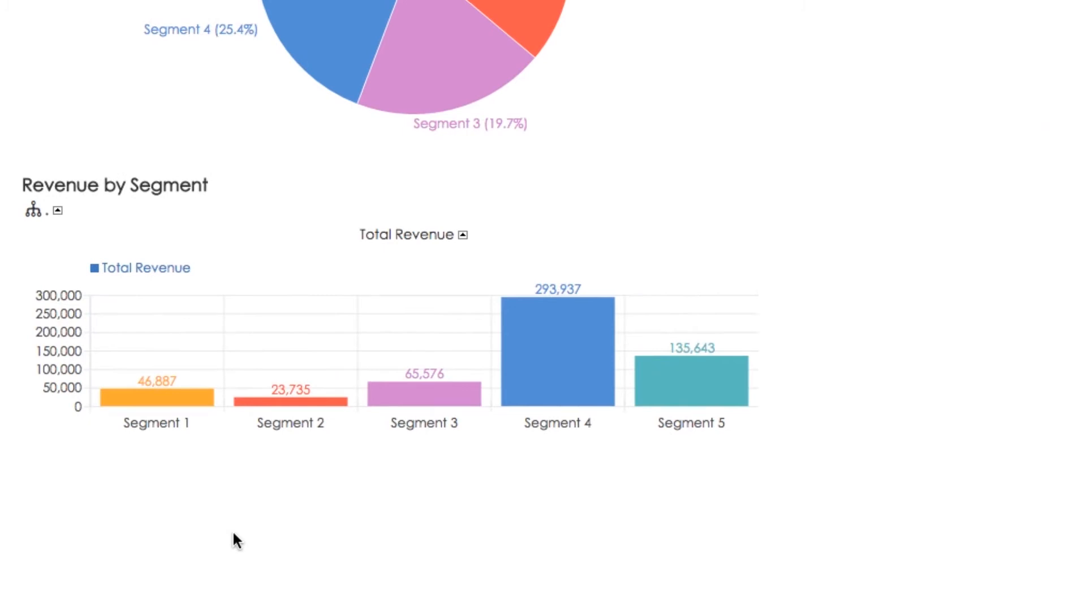
pyautogui.moveTo(170, 402)
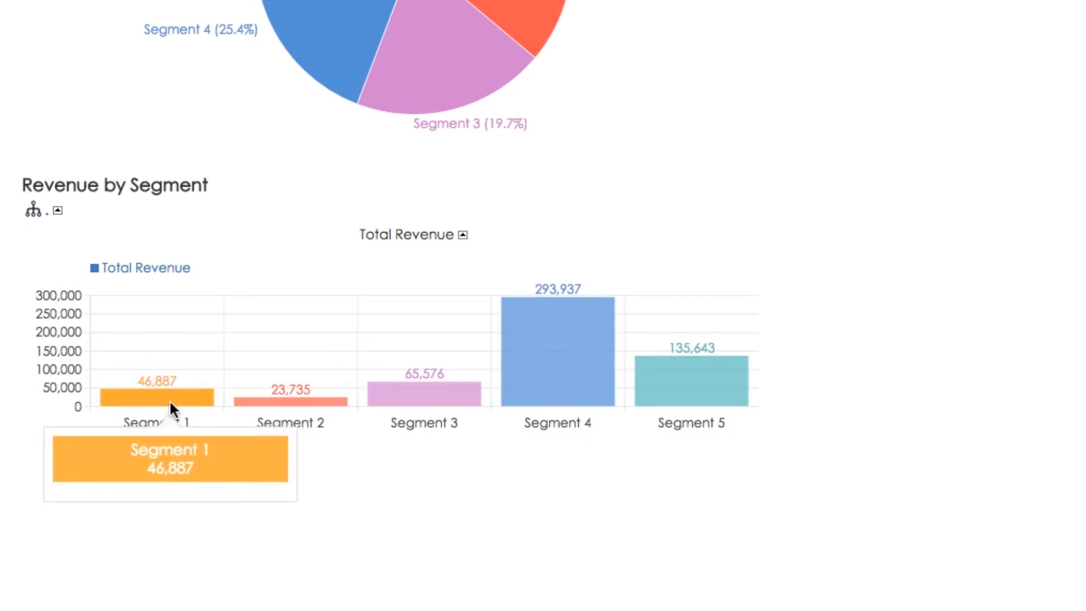
pyautogui.moveTo(298, 405)
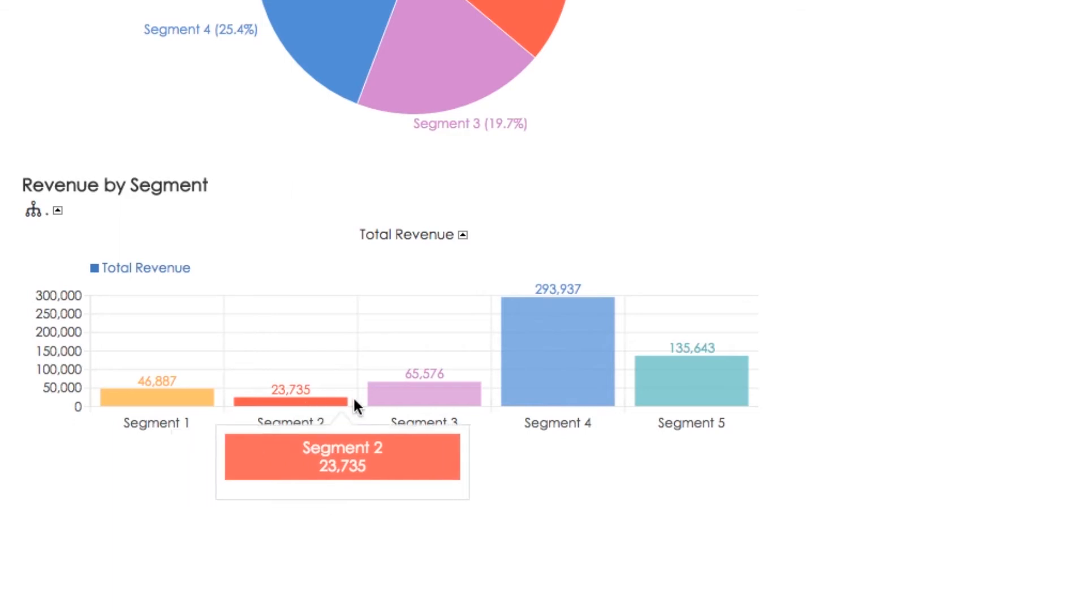
pyautogui.moveTo(578, 380)
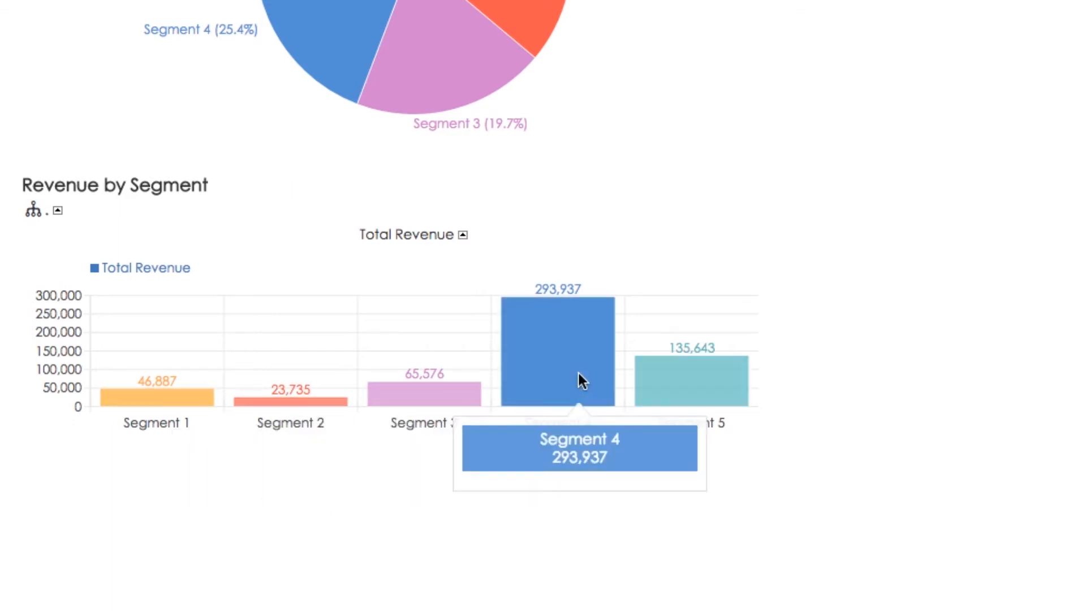
pyautogui.moveTo(682, 385)
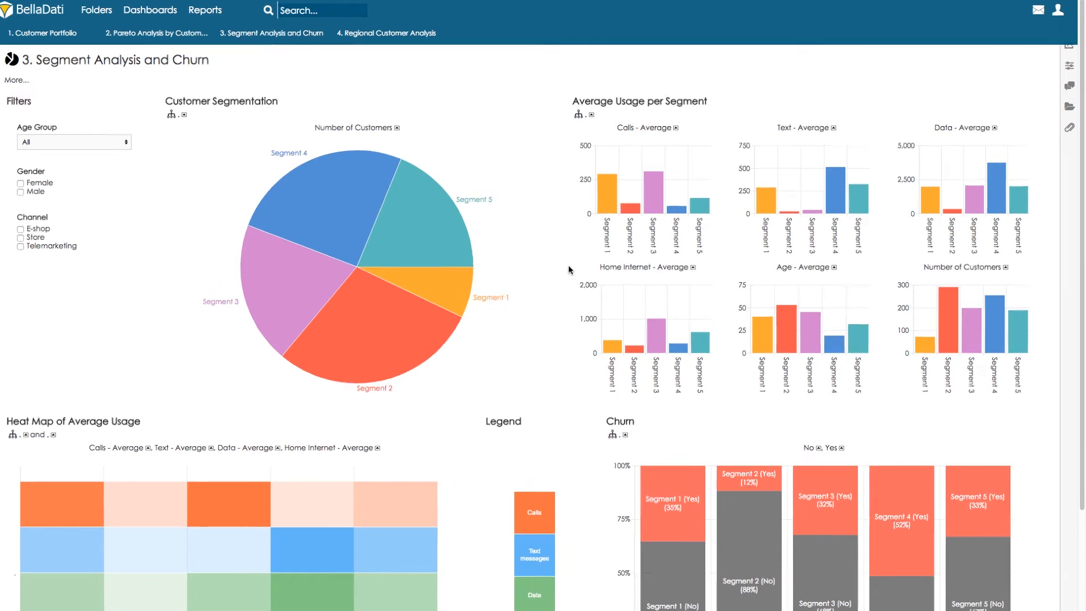
# - Scroll down to the Average Usage per Segment charts
pyautogui.scroll(-3)
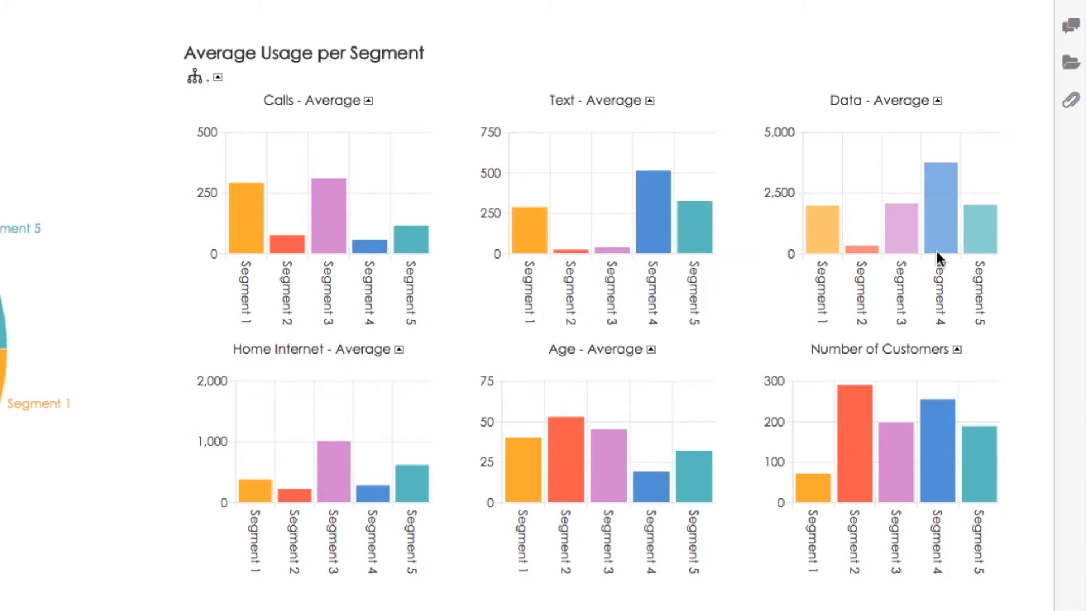
pyautogui.moveTo(920, 284)
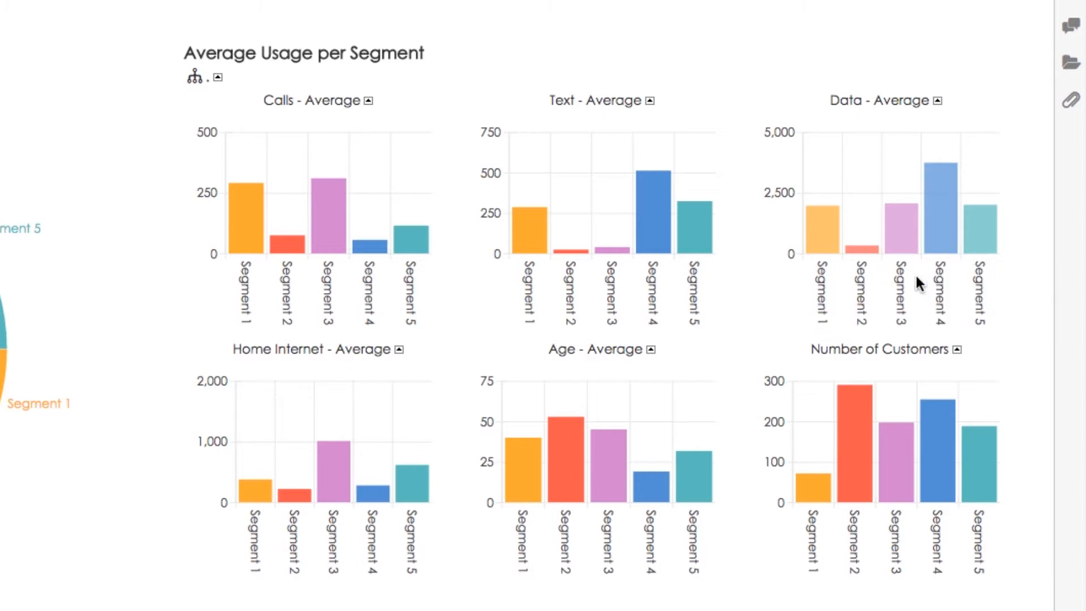
pyautogui.moveTo(291, 247)
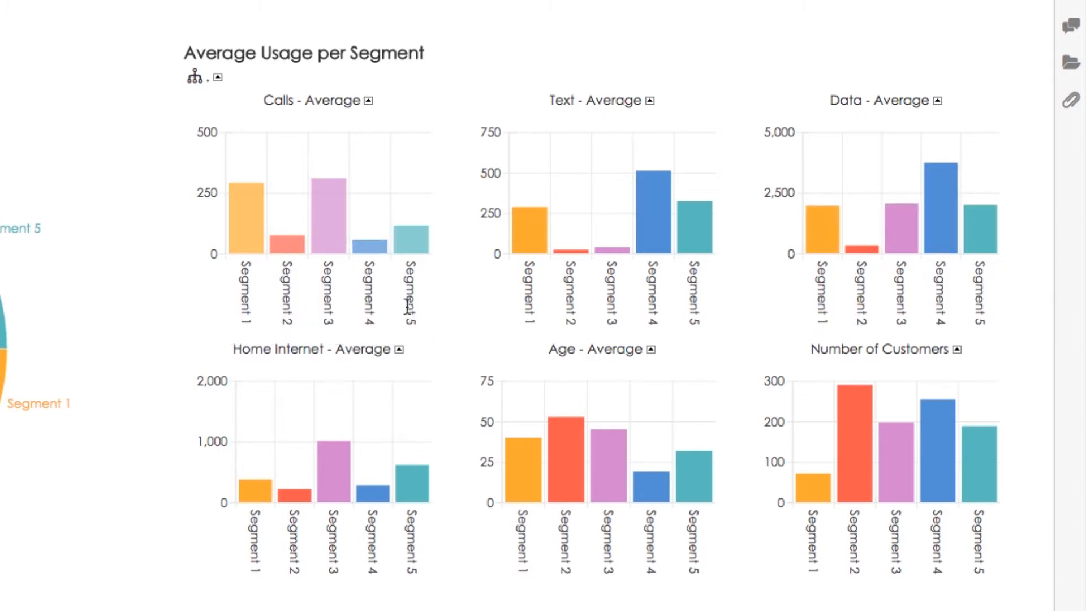
pyautogui.moveTo(571, 250)
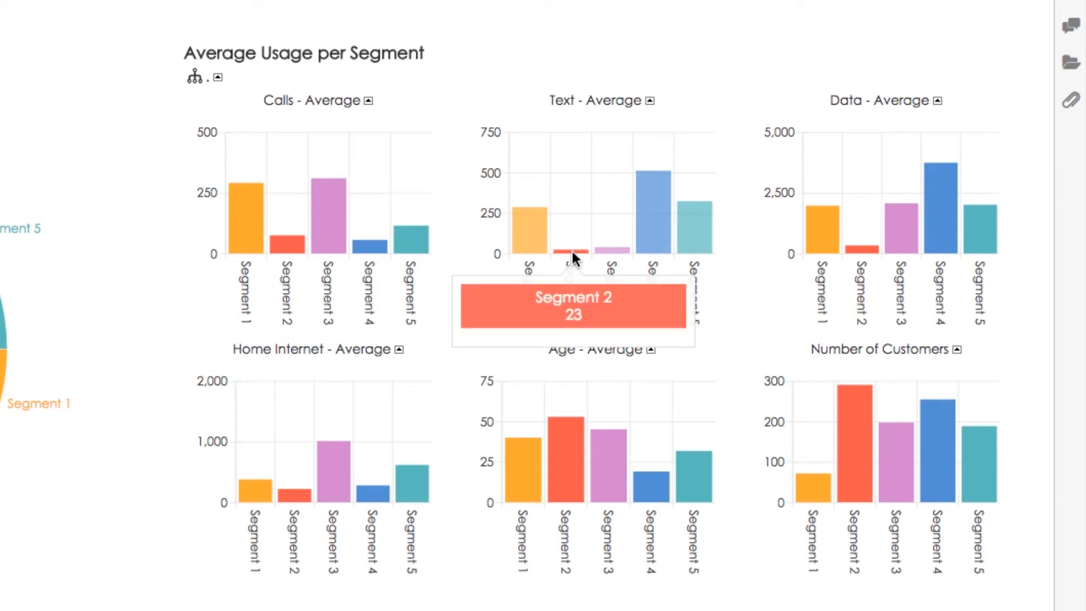
pyautogui.moveTo(824, 277)
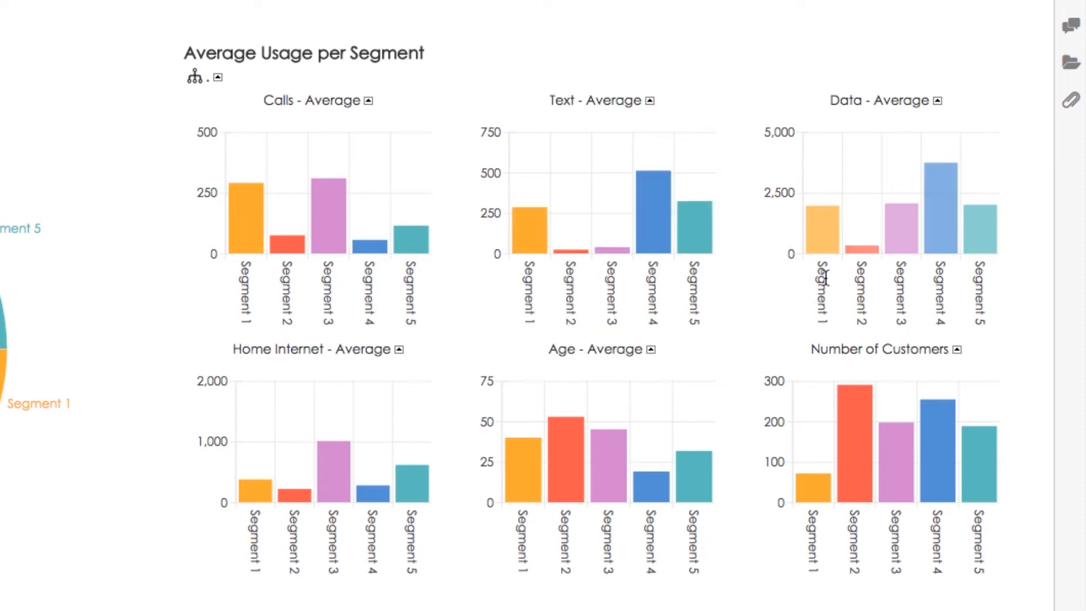
pyautogui.moveTo(858, 249)
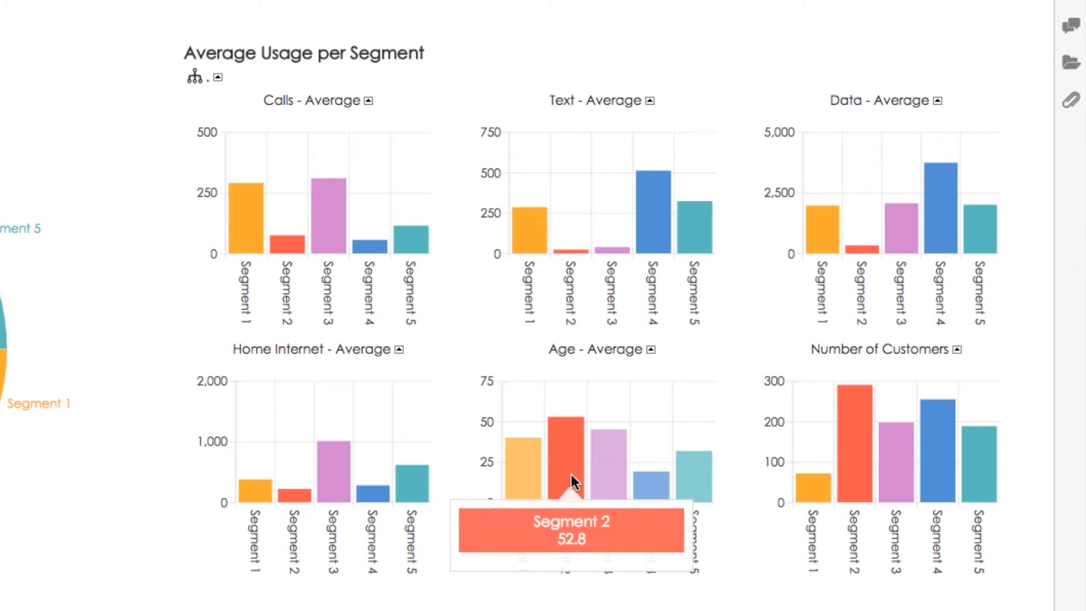
pyautogui.moveTo(506, 537)
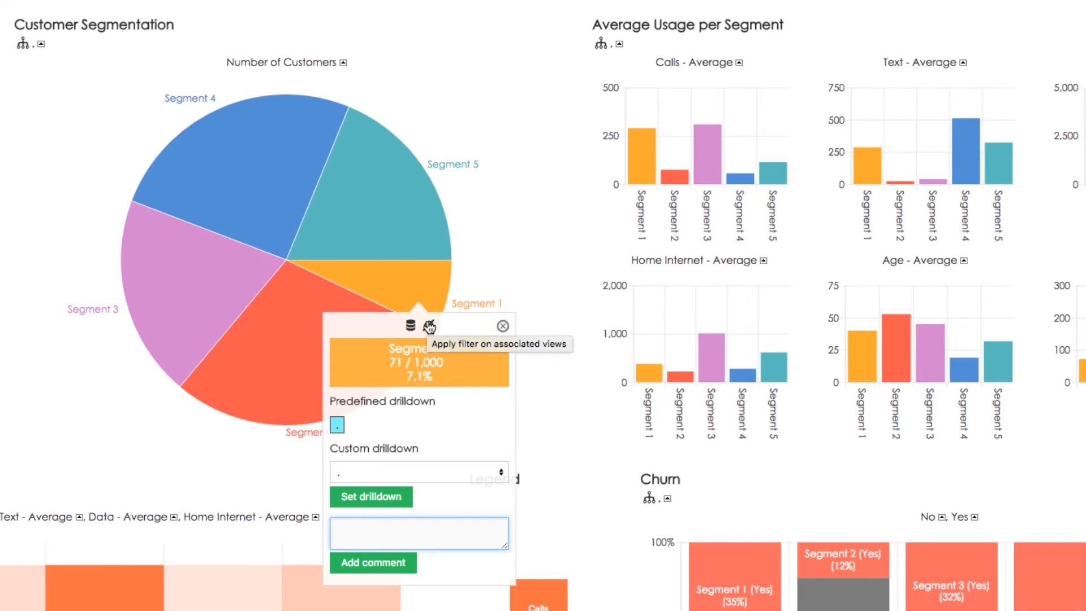
# - Apply the Segment 1 slice as a filter on associated views
pyautogui.click(430, 327)
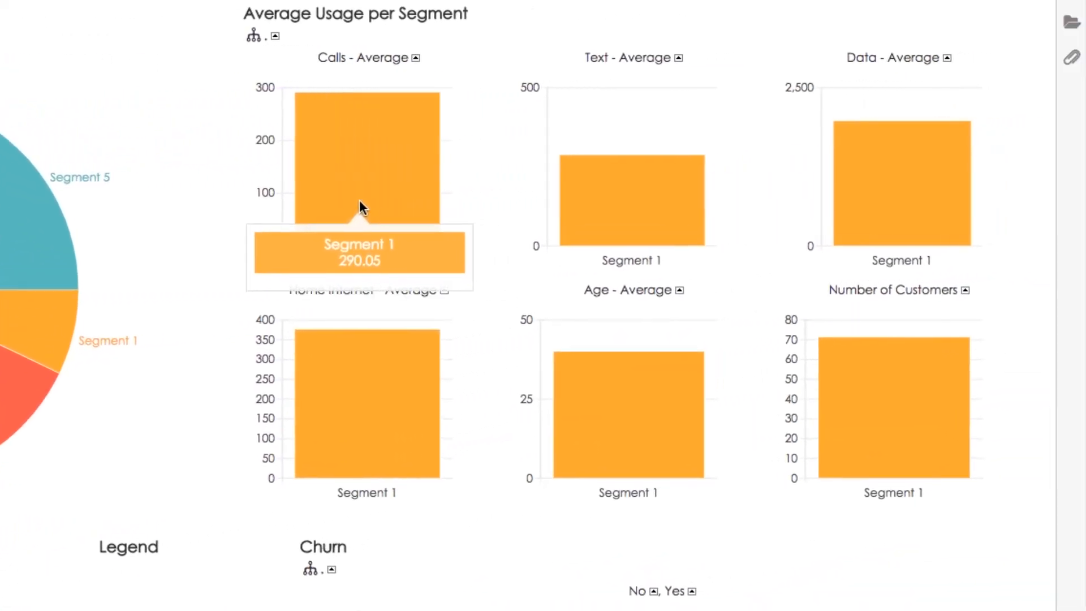
pyautogui.moveTo(463, 208)
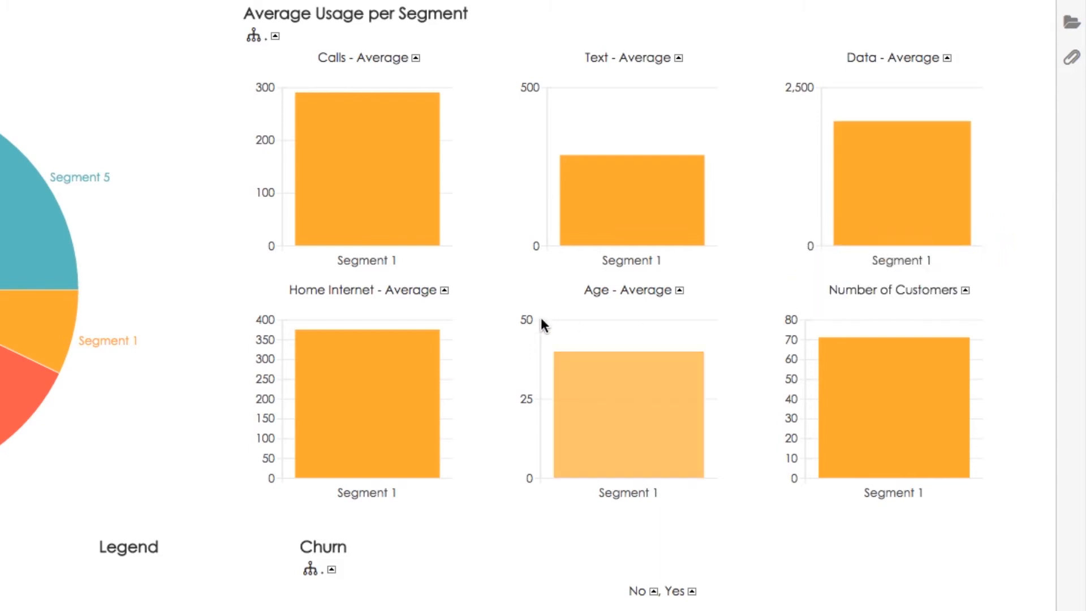
pyautogui.moveTo(407, 367)
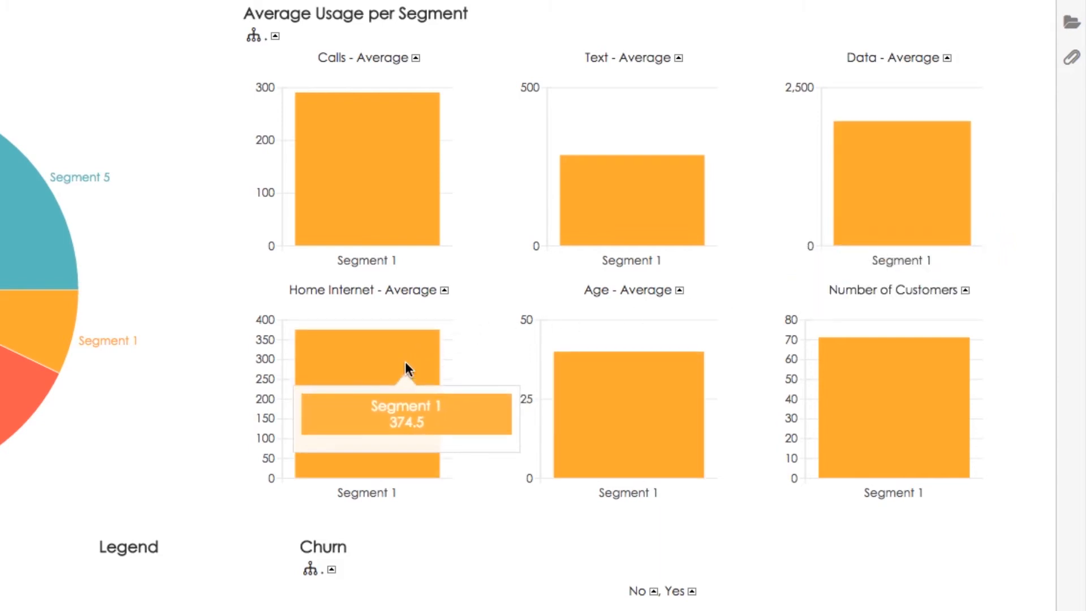
pyautogui.moveTo(617, 386)
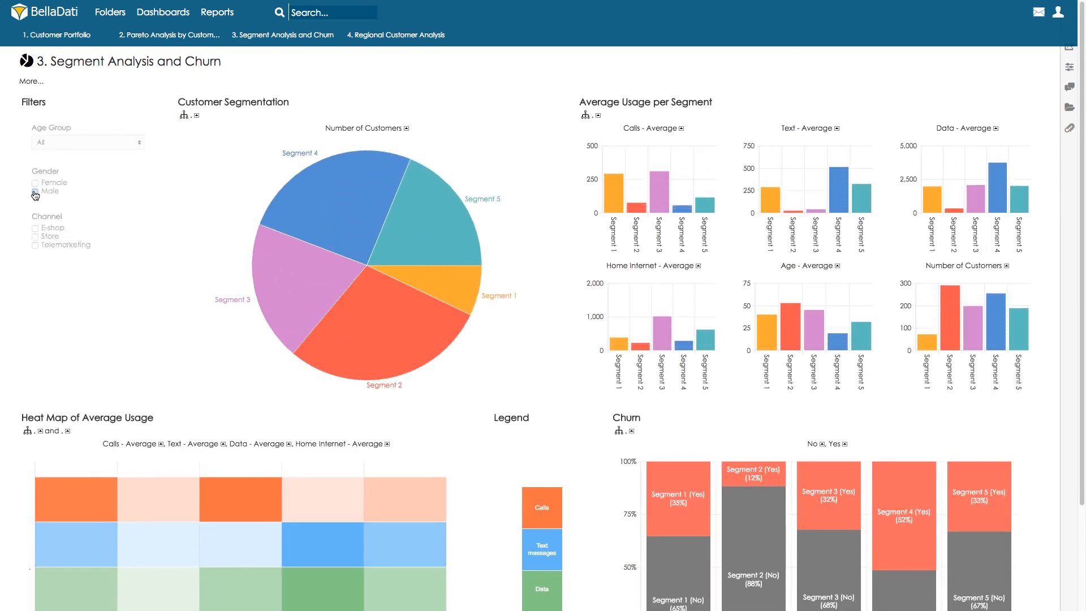
# - Try the Male and E-shop filters, then filter to Telemarketing customers
pyautogui.click(35, 192)
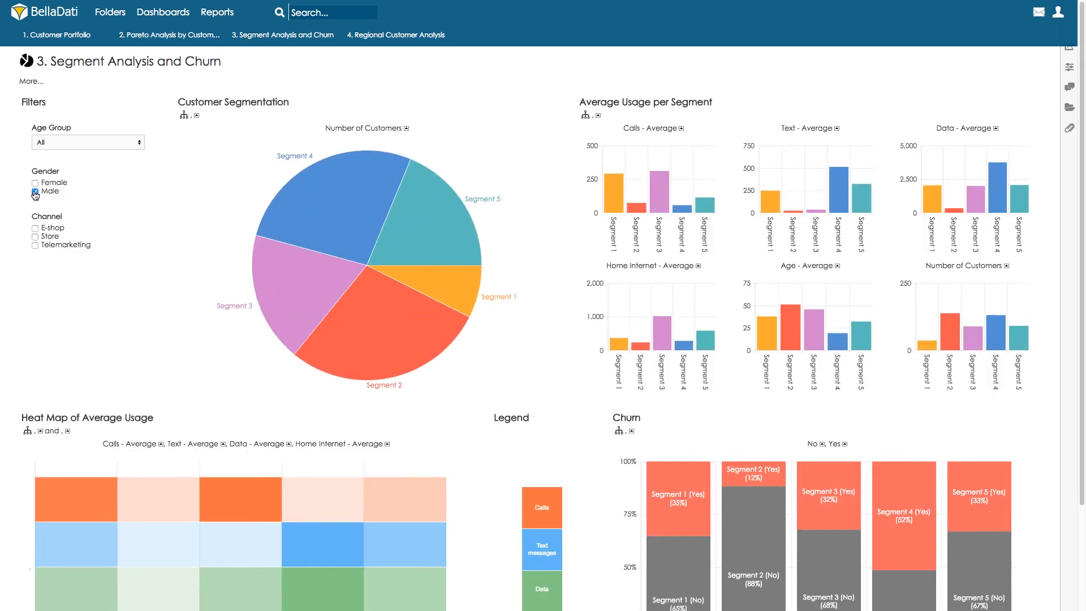
pyautogui.click(35, 192)
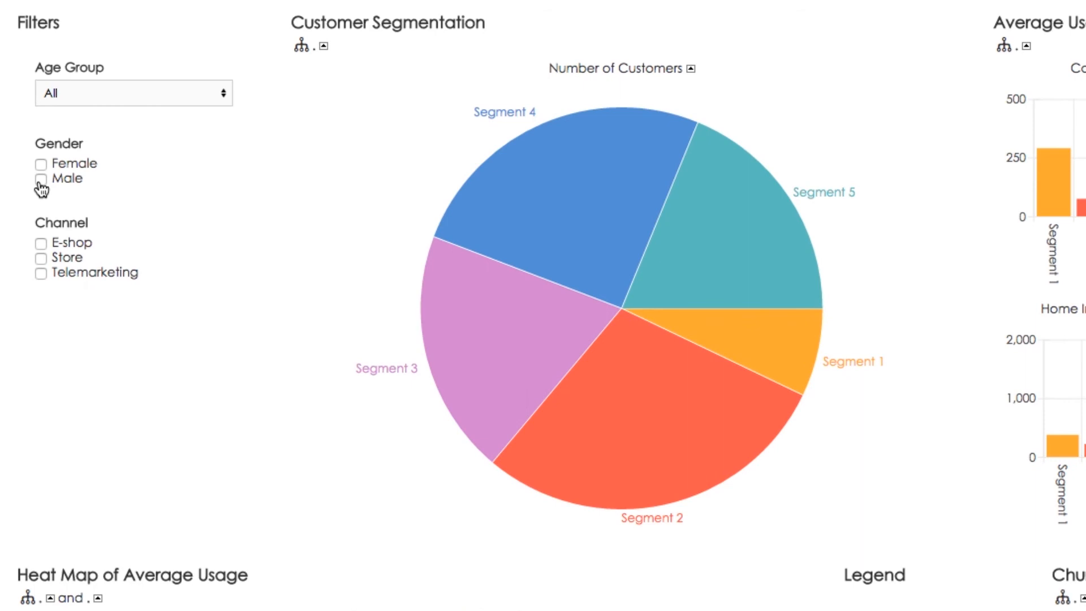
pyautogui.click(41, 243)
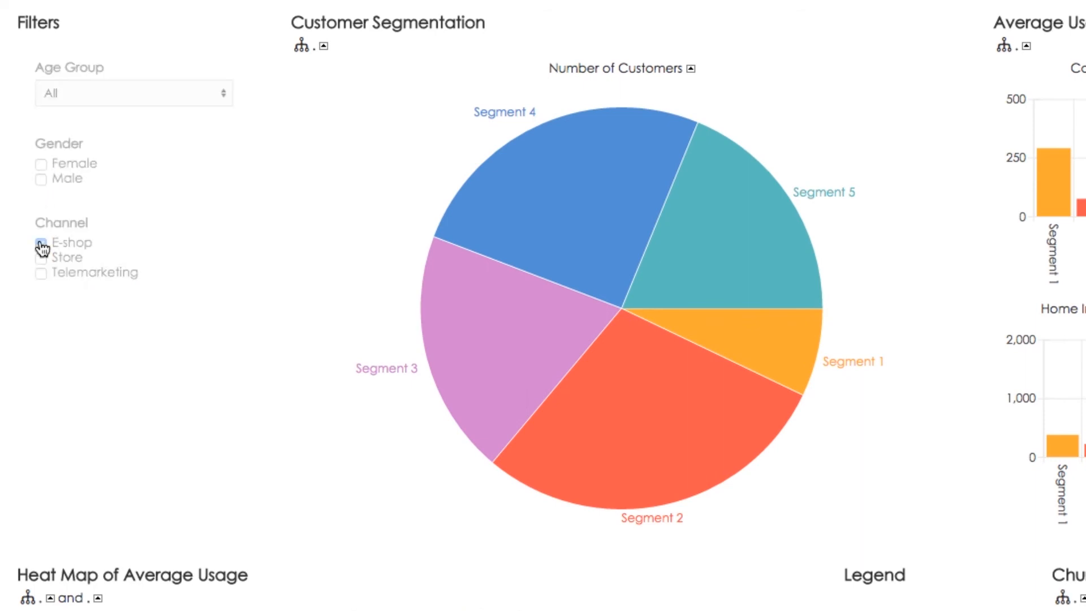
pyautogui.click(40, 243)
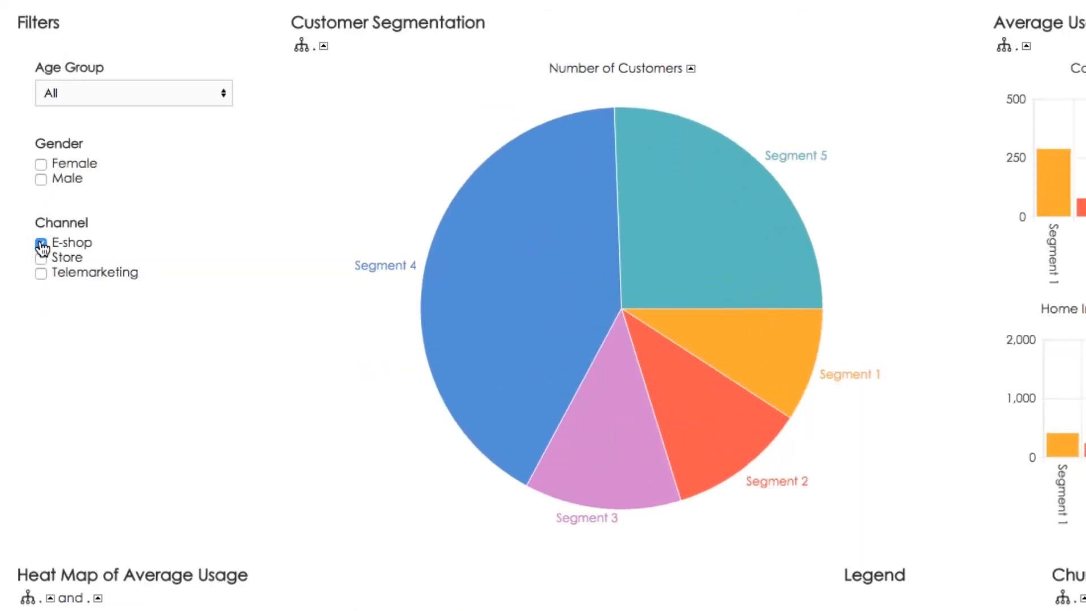
pyautogui.click(40, 243)
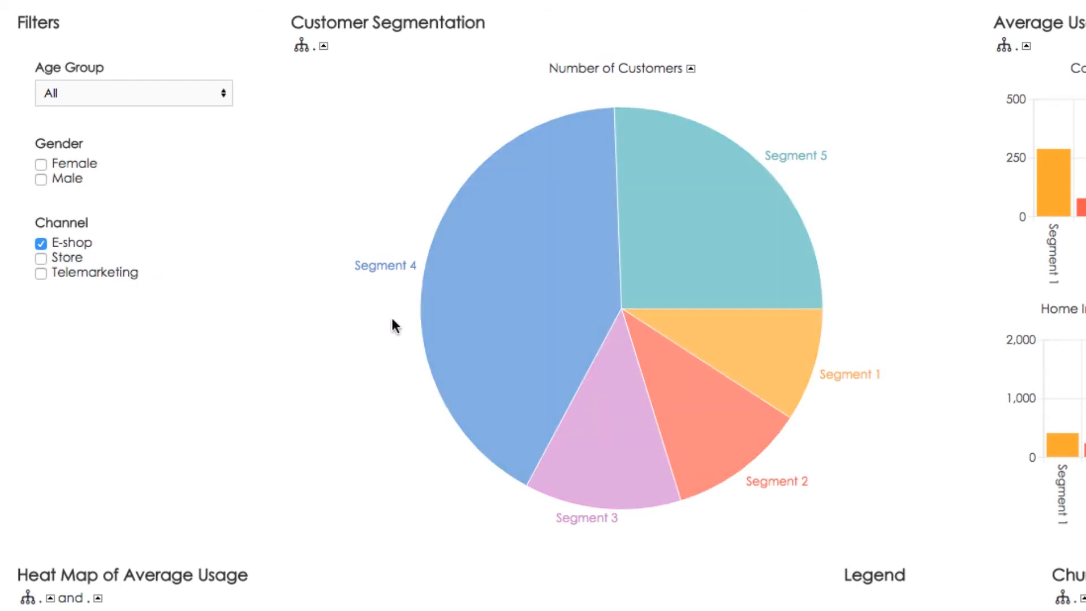
pyautogui.moveTo(519, 327)
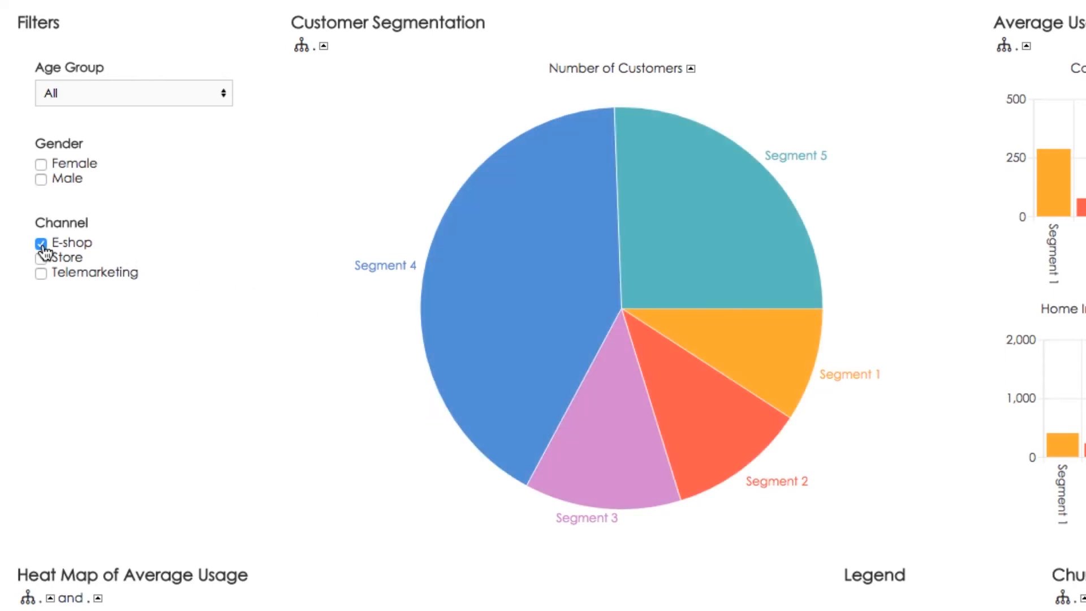
pyautogui.click(41, 242)
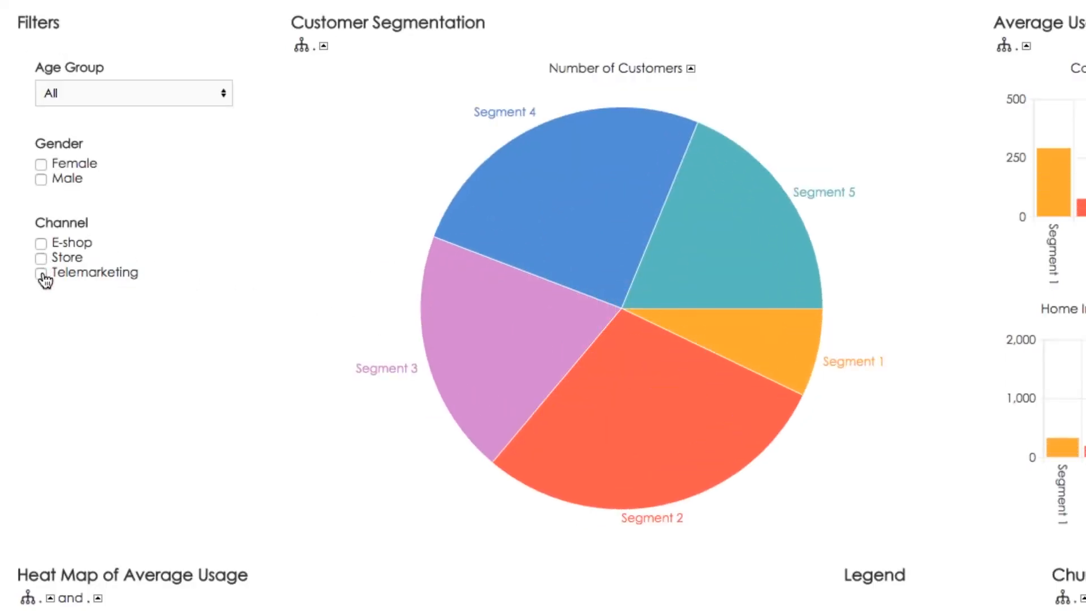
pyautogui.click(40, 272)
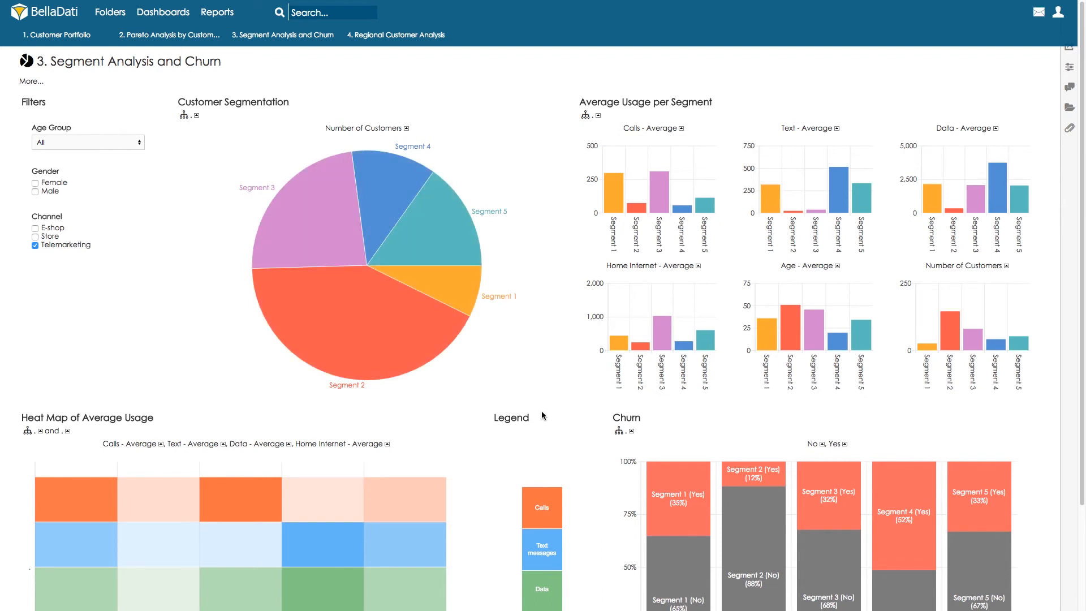
pyautogui.scroll(-3)
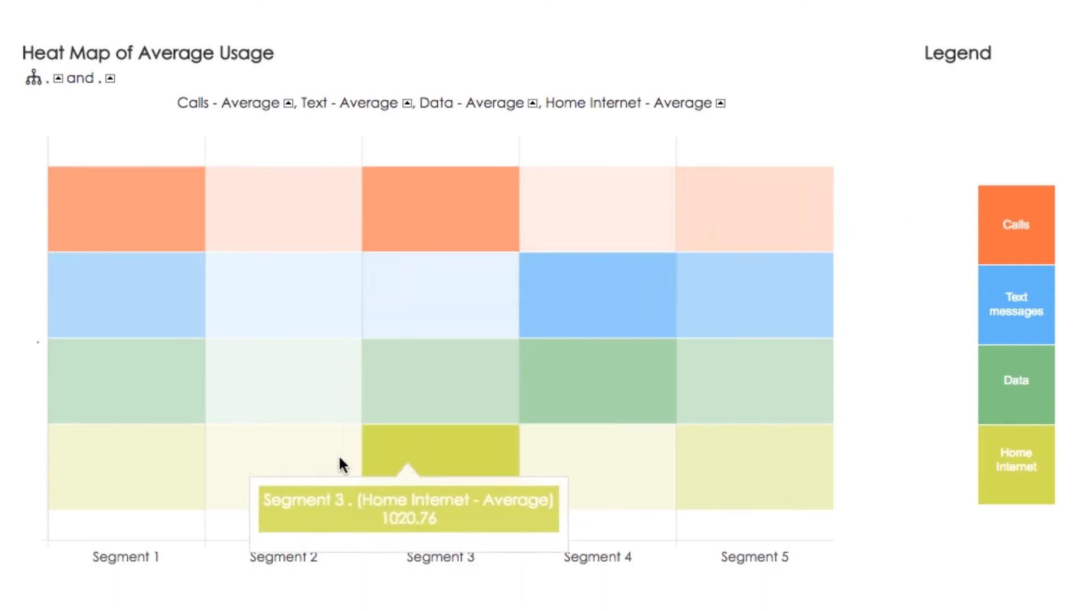
pyautogui.moveTo(170, 338)
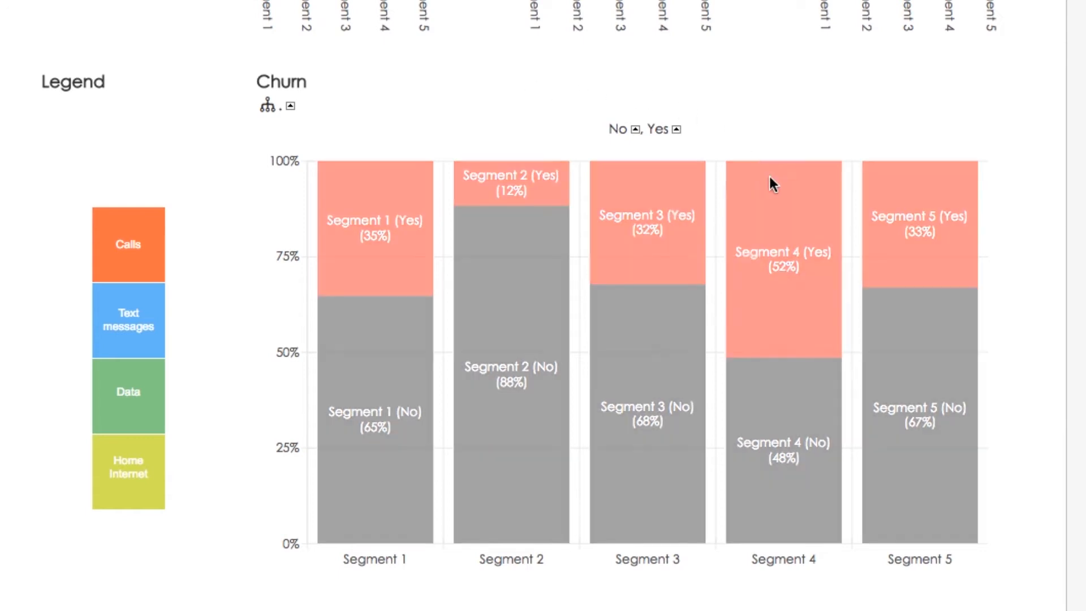
pyautogui.moveTo(781, 201)
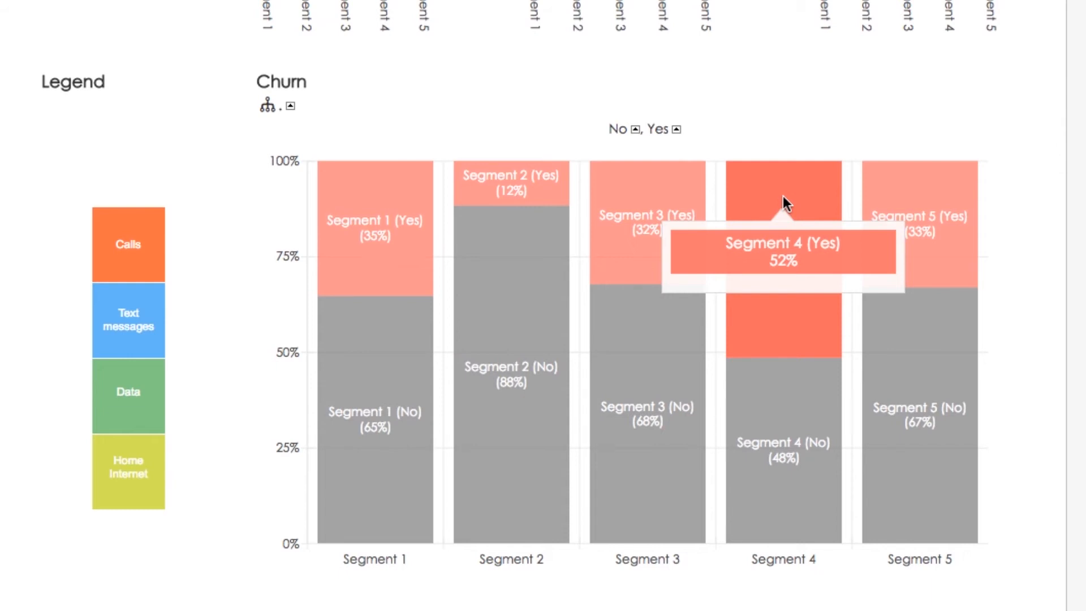
pyautogui.scroll(-3)
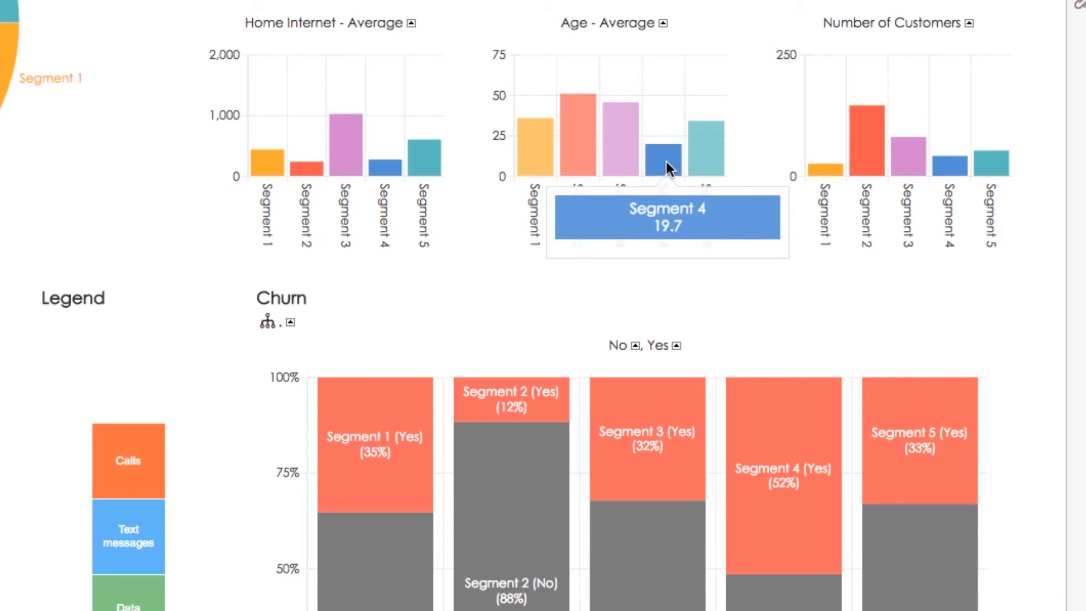
pyautogui.moveTo(656, 272)
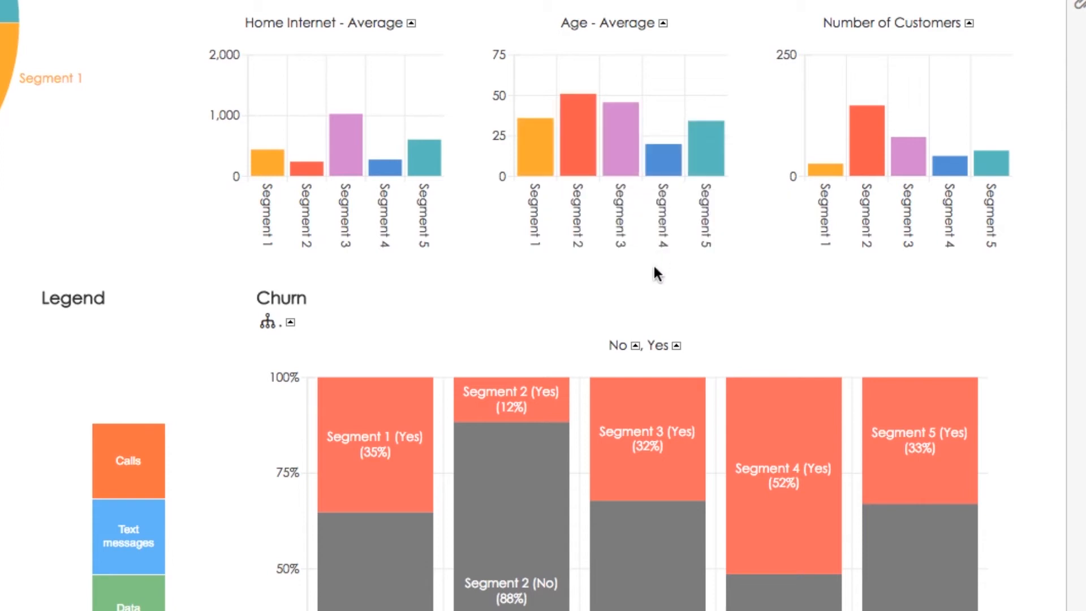
pyautogui.moveTo(642, 289)
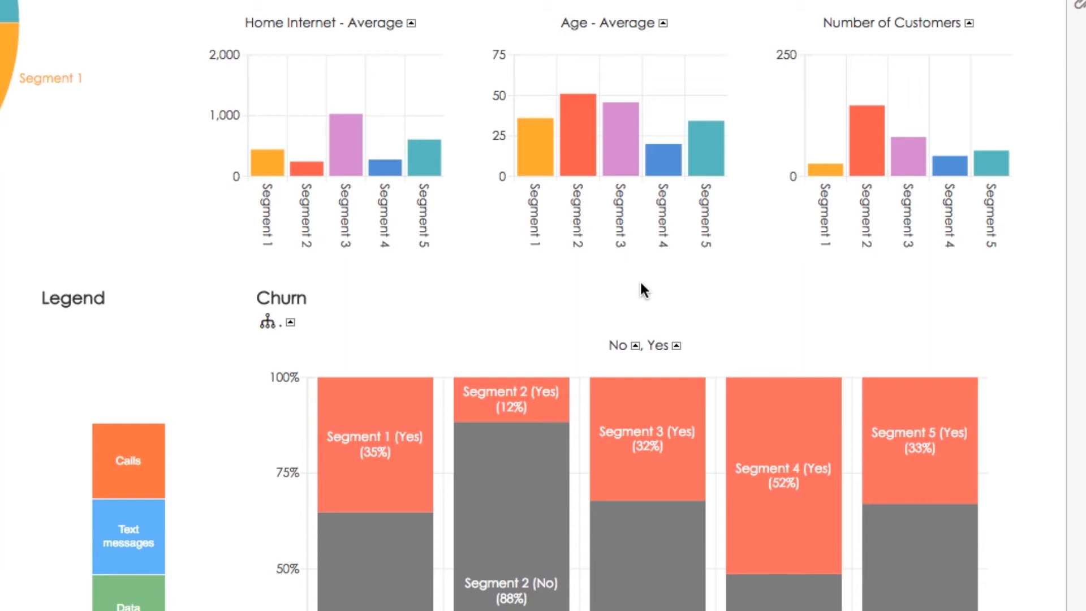
pyautogui.scroll(-3)
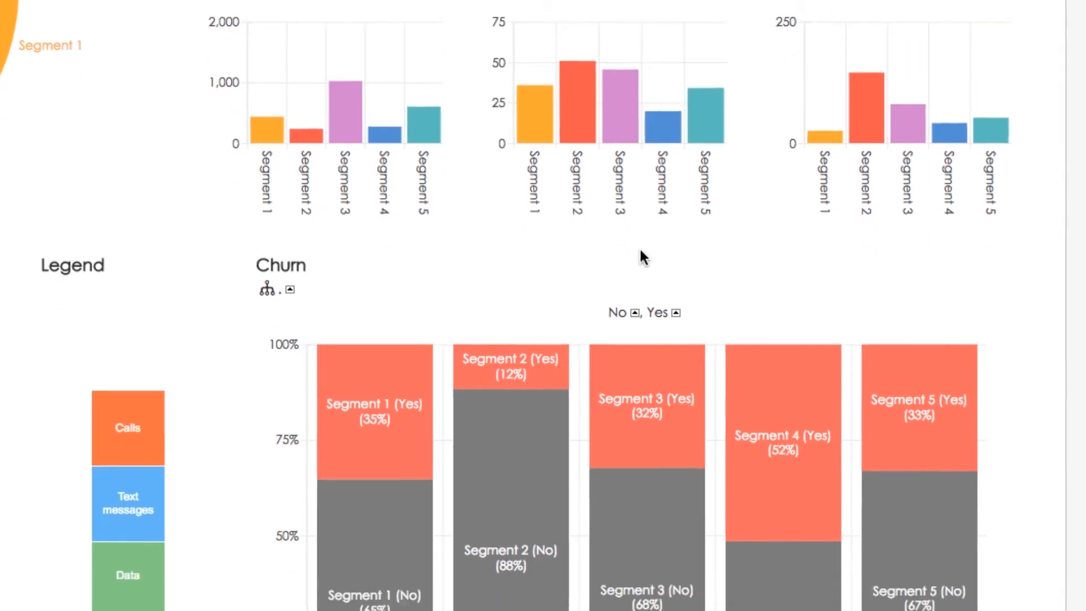
pyautogui.scroll(-3)
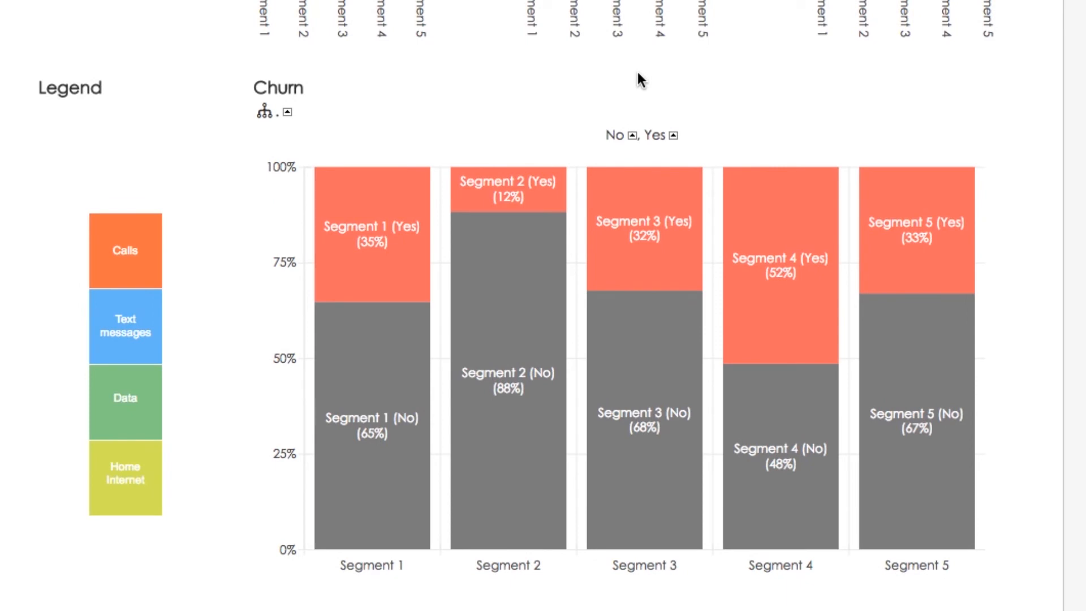
pyautogui.moveTo(476, 197)
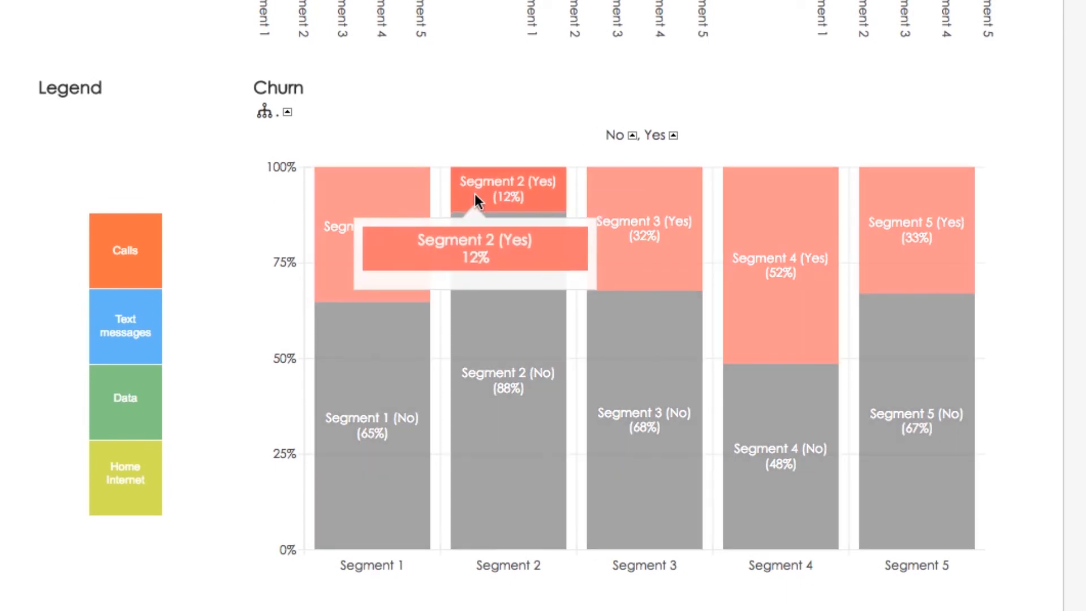
pyautogui.scroll(-3)
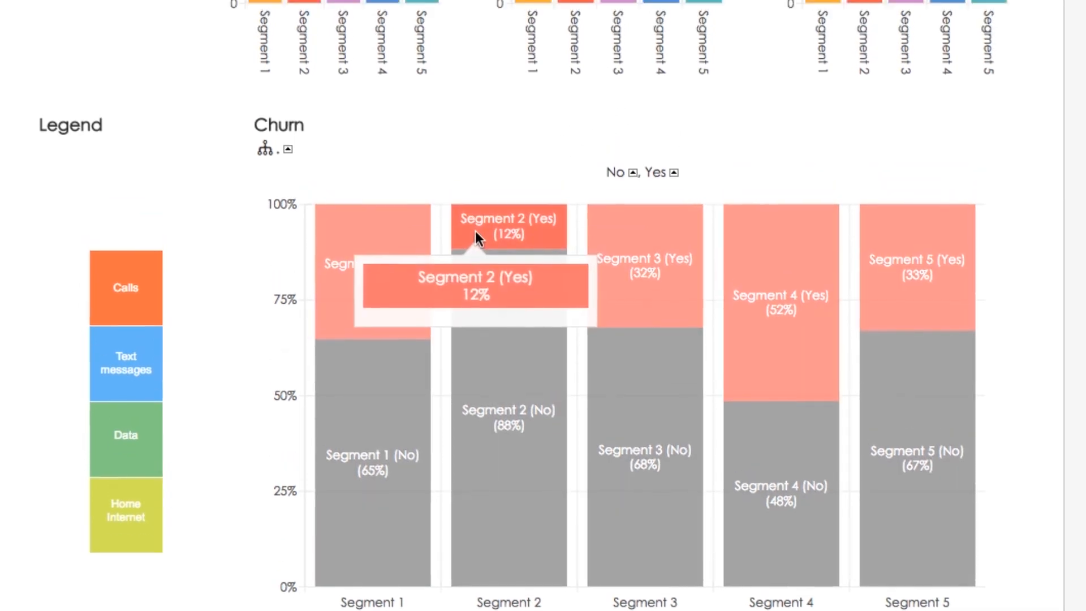
pyautogui.scroll(-3)
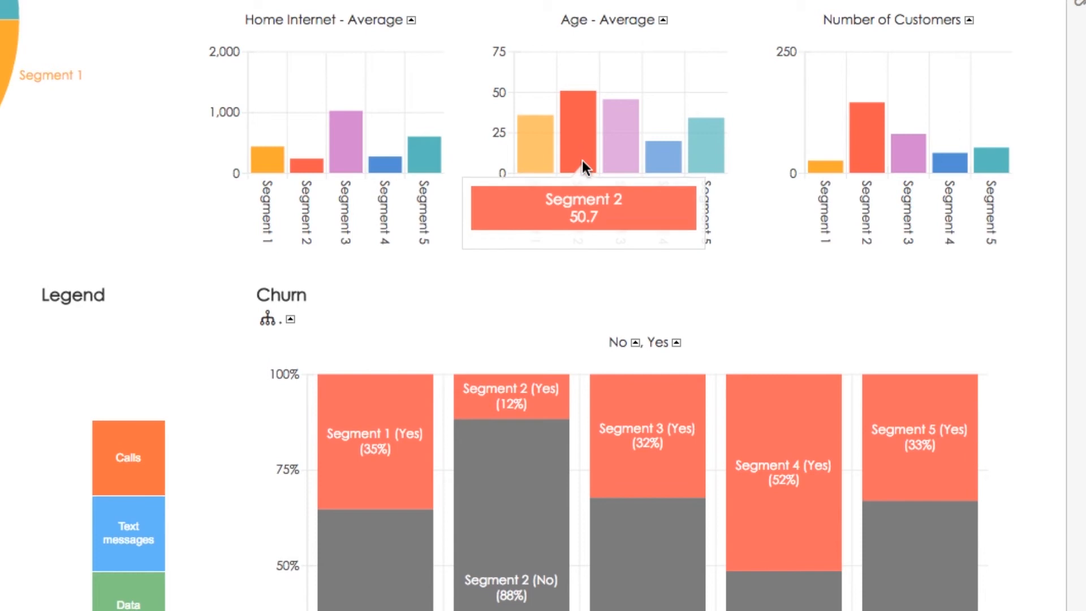
pyautogui.moveTo(559, 298)
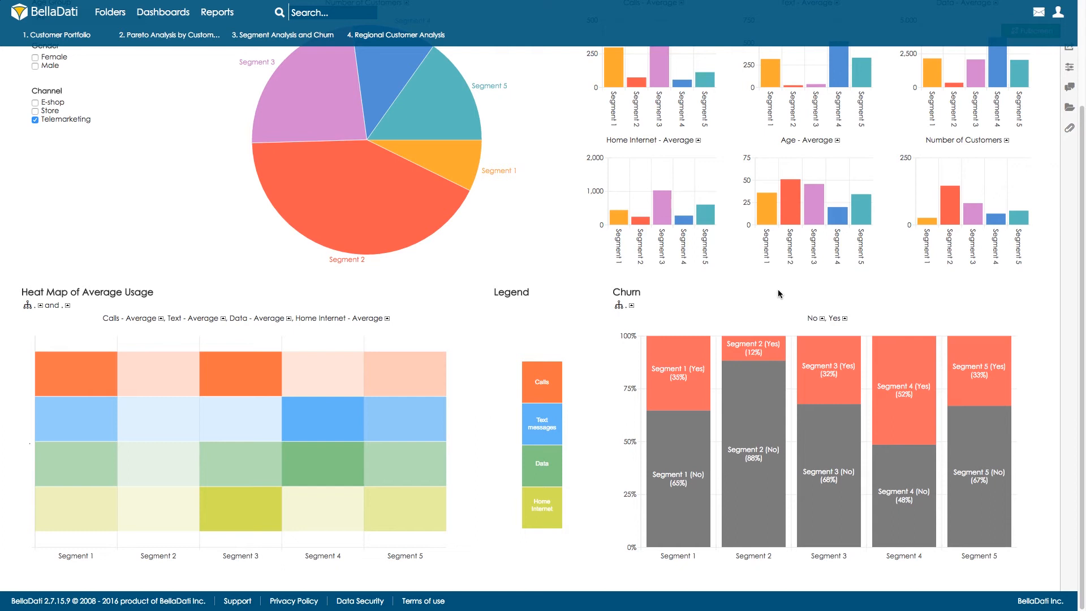
pyautogui.moveTo(433, 80)
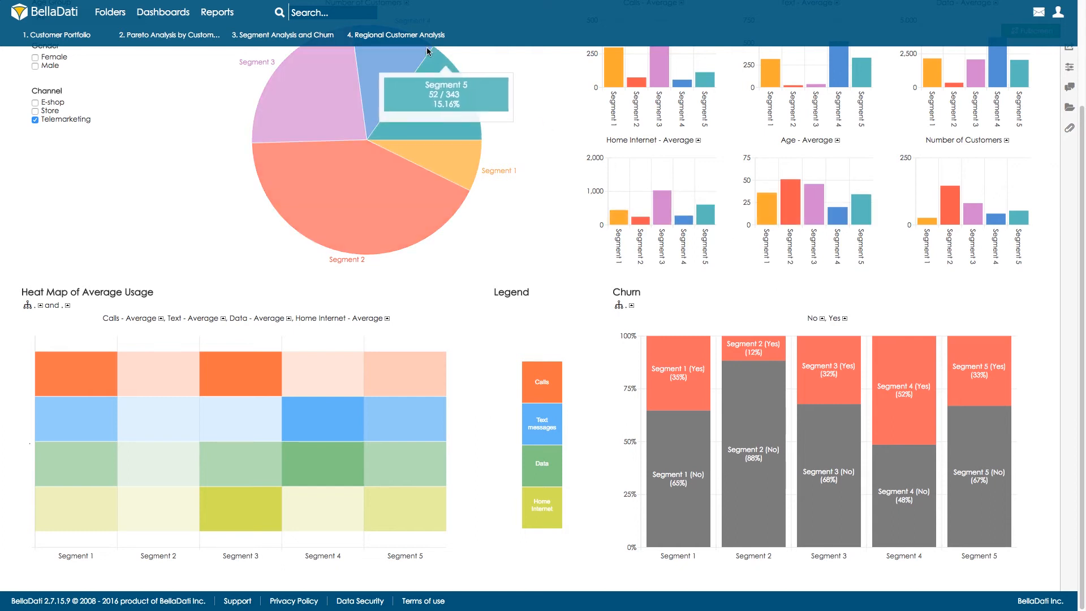
# - Switch to the '4. Regional Customer Analysis' dashboard tab
pyautogui.click(396, 34)
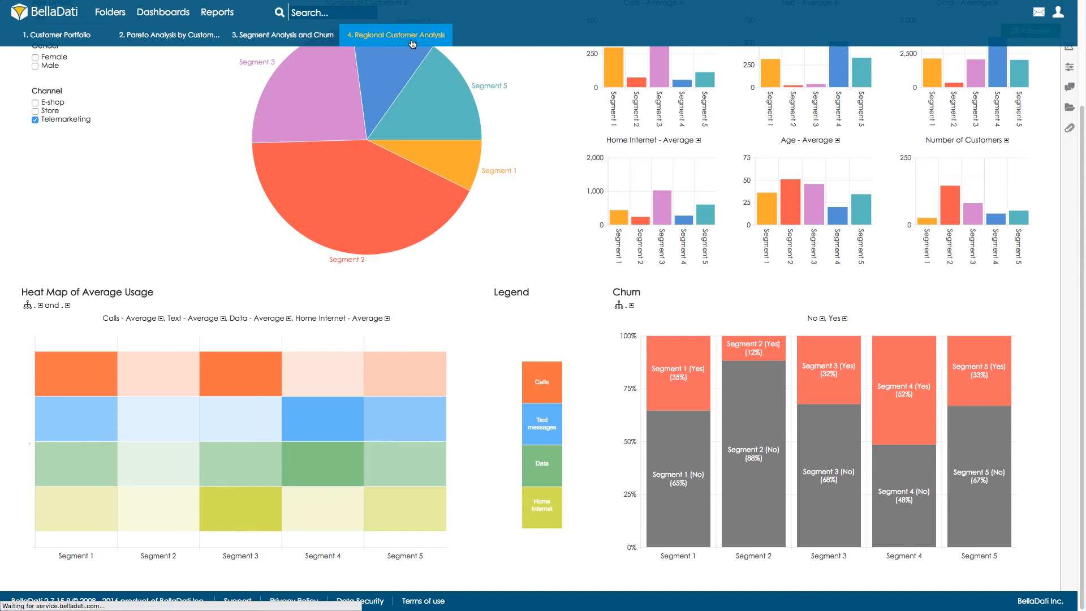
pyautogui.click(396, 35)
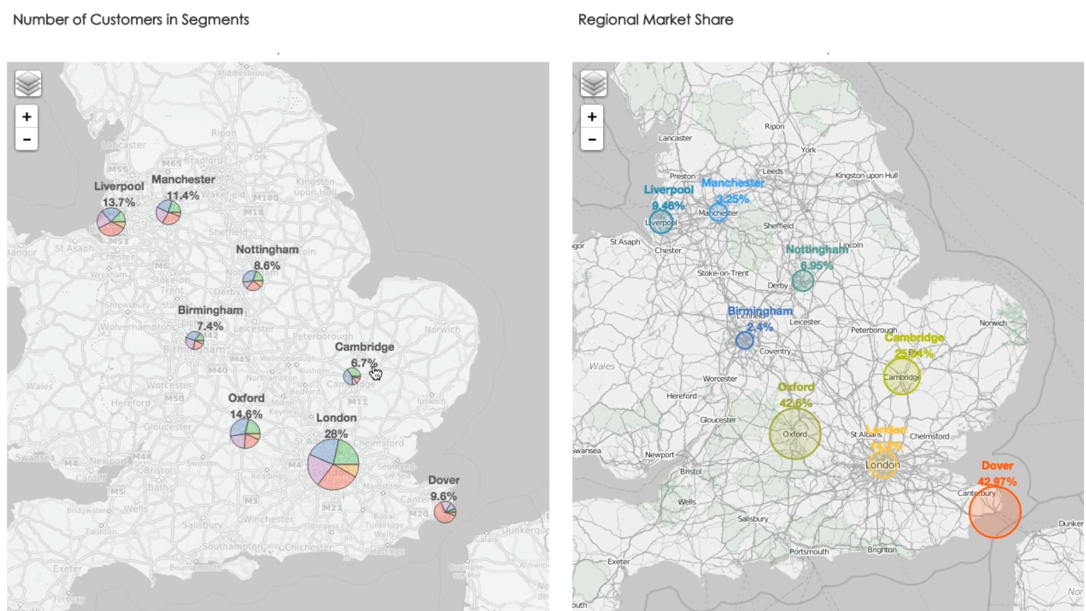
pyautogui.moveTo(374, 503)
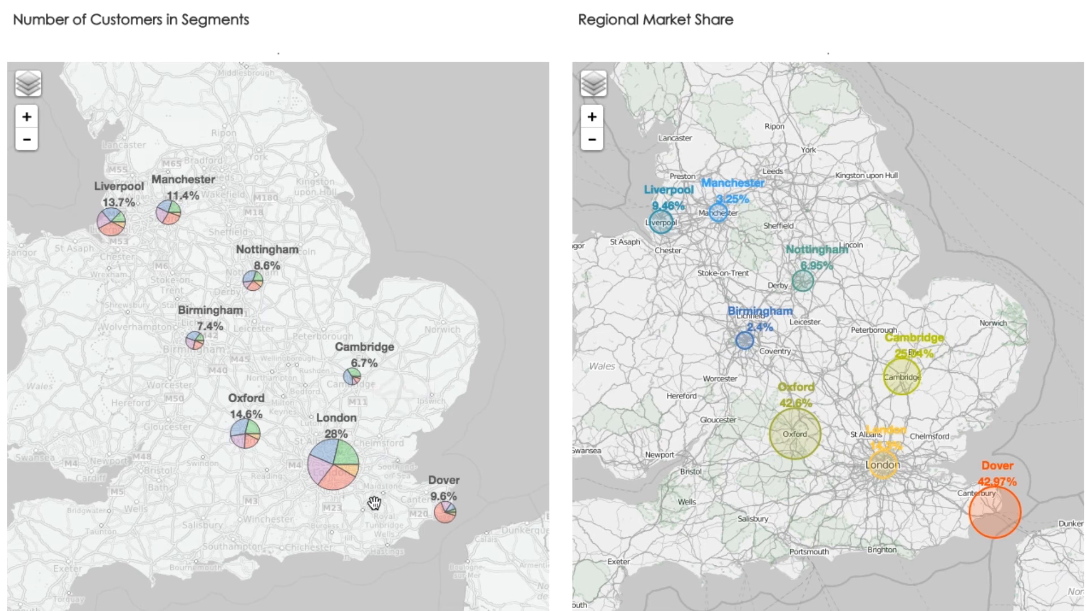
pyautogui.moveTo(370, 499)
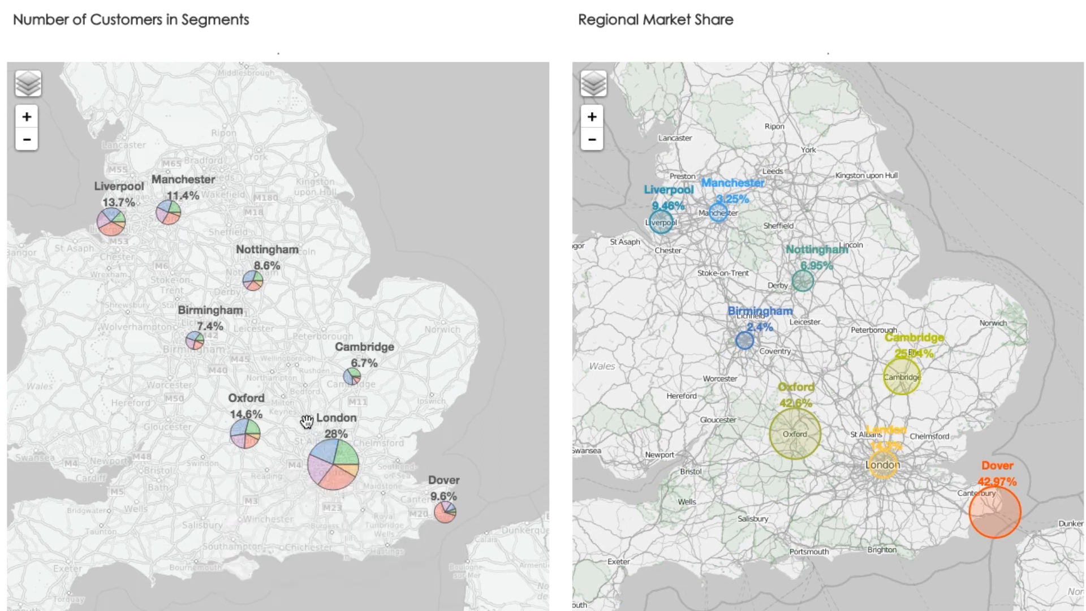
pyautogui.moveTo(328, 451)
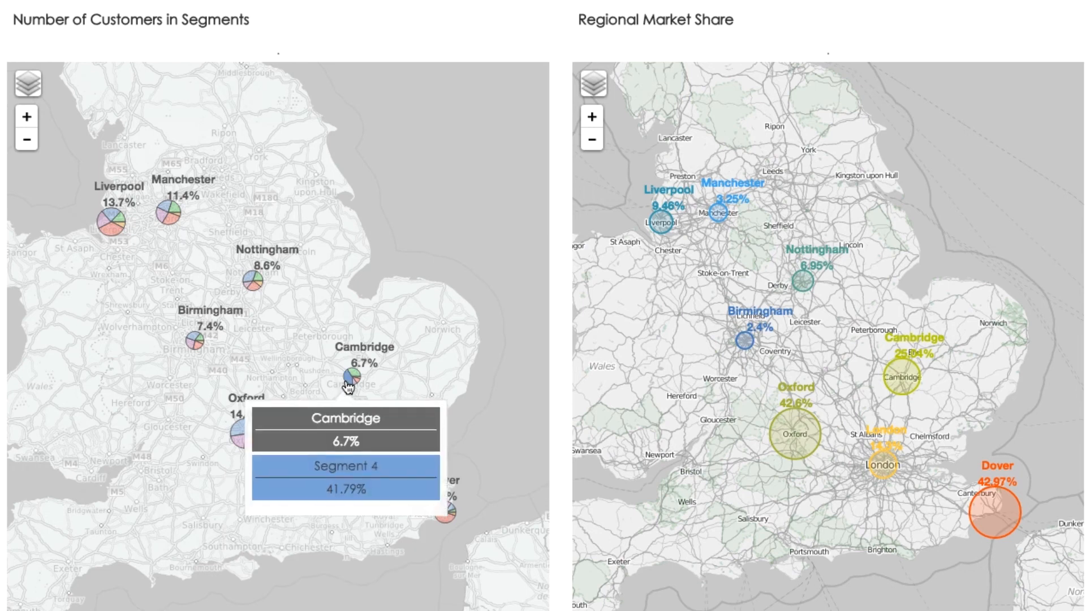
pyautogui.moveTo(238, 432)
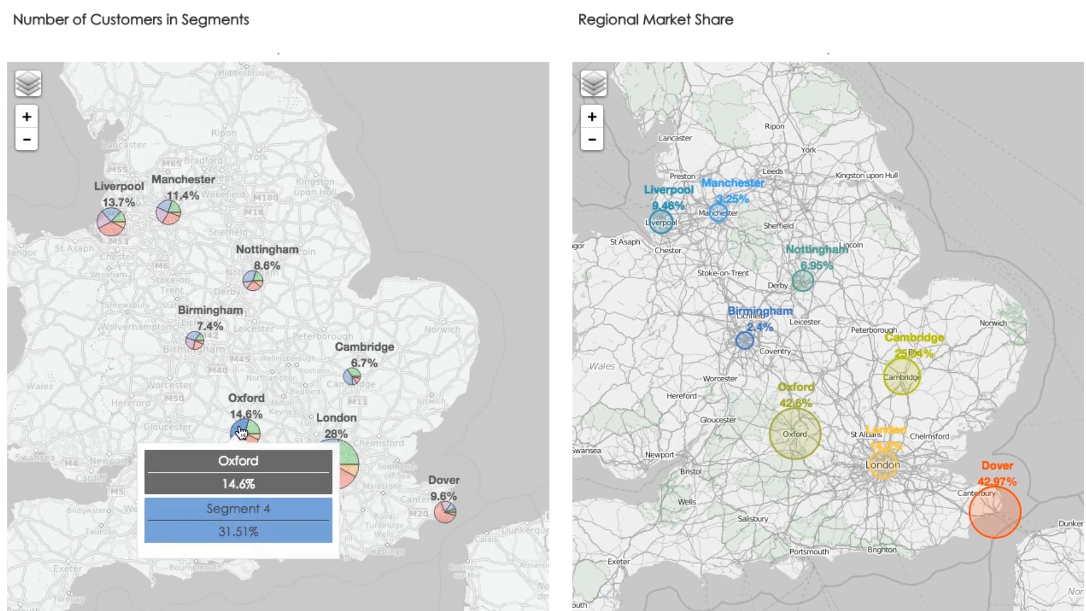
pyautogui.moveTo(275, 396)
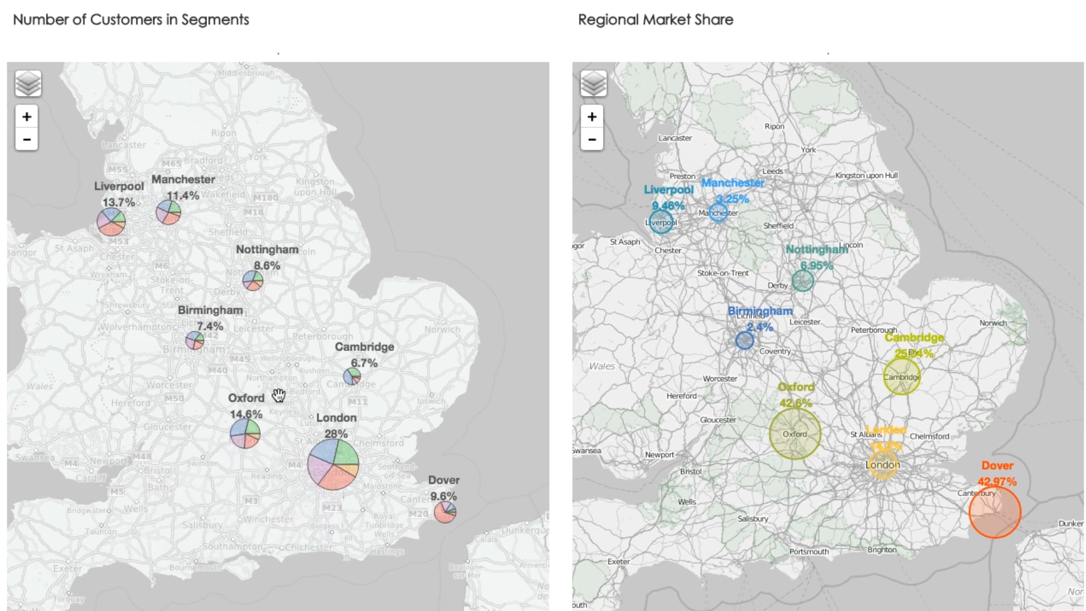
pyautogui.moveTo(333, 349)
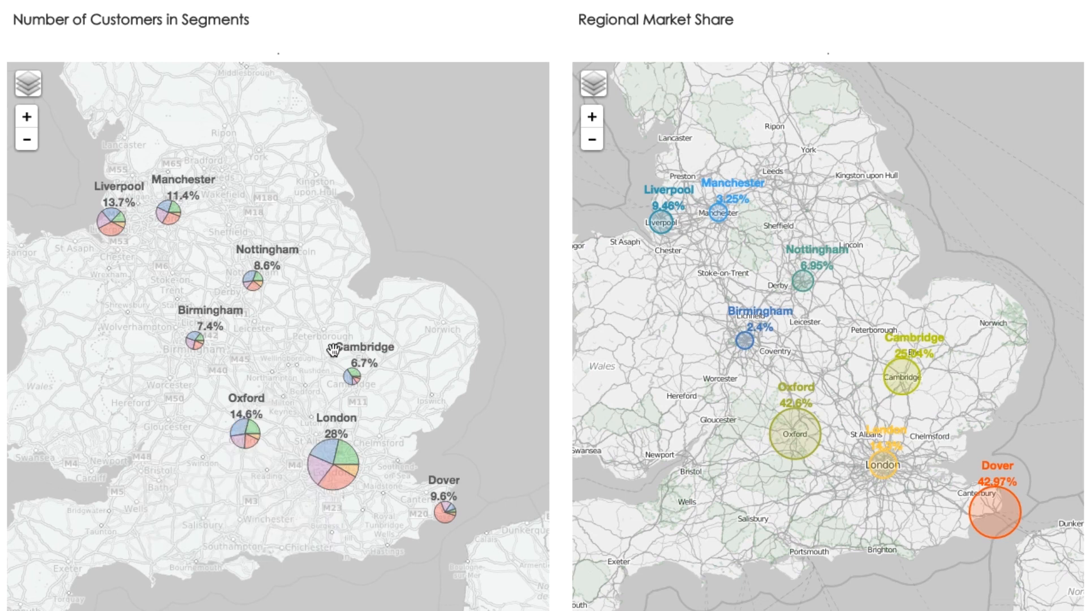
pyautogui.moveTo(294, 367)
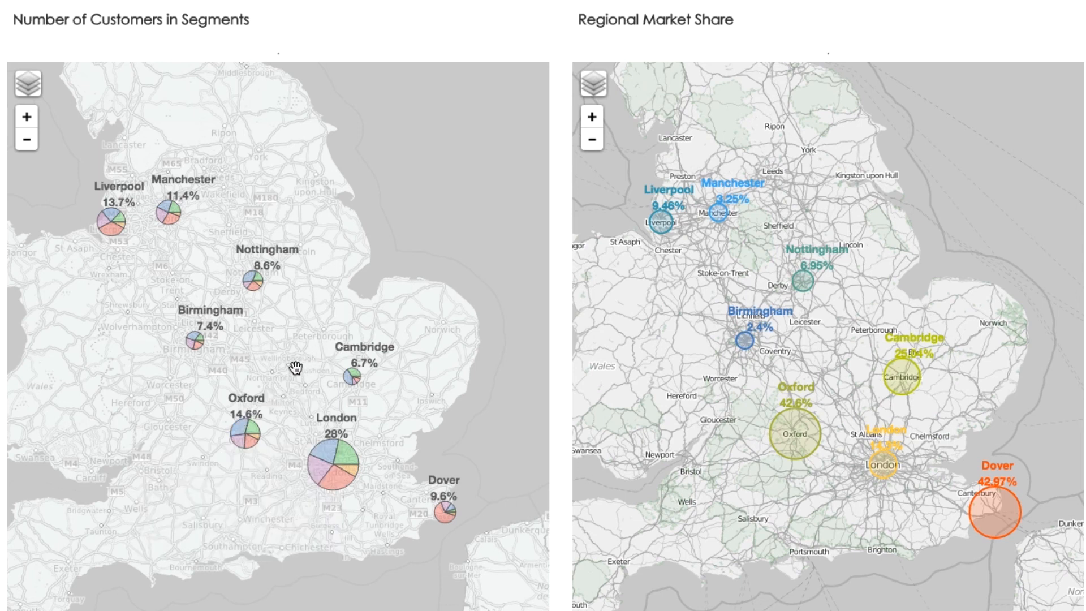
pyautogui.moveTo(291, 371)
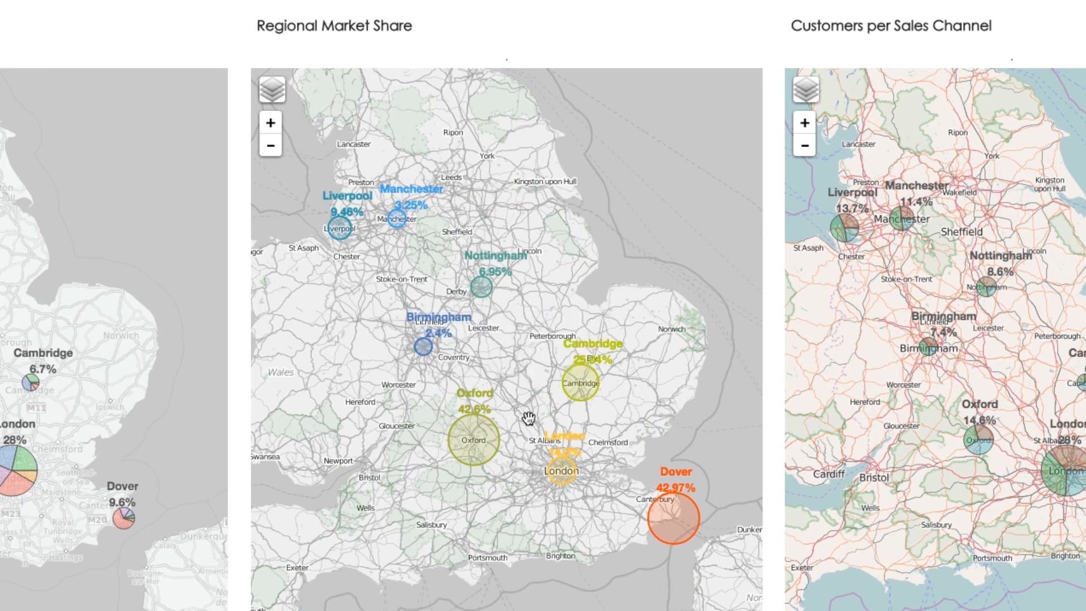
pyautogui.moveTo(440, 548)
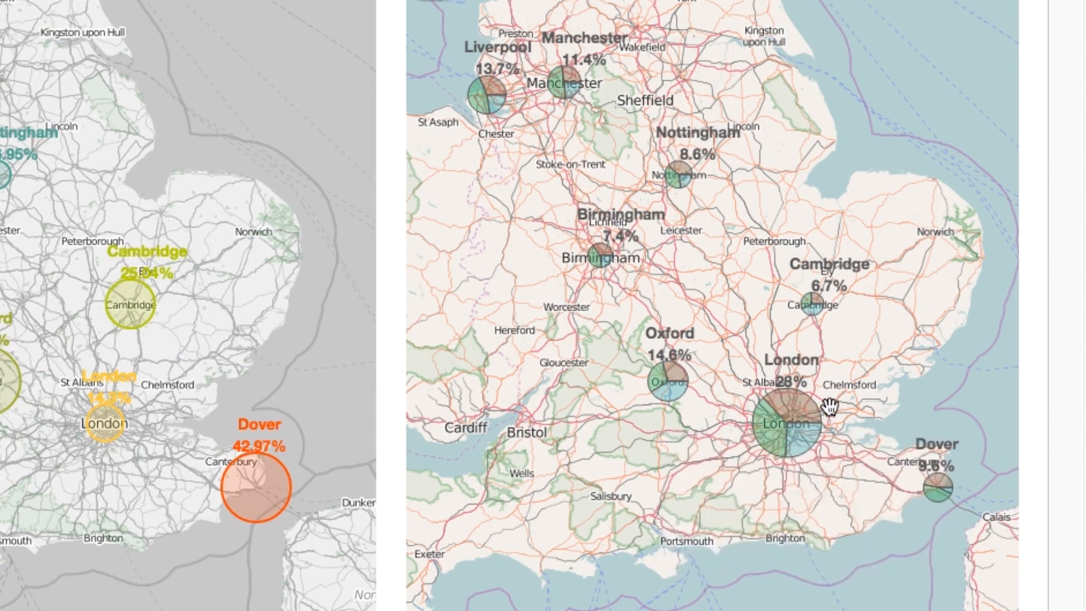
pyautogui.moveTo(854, 599)
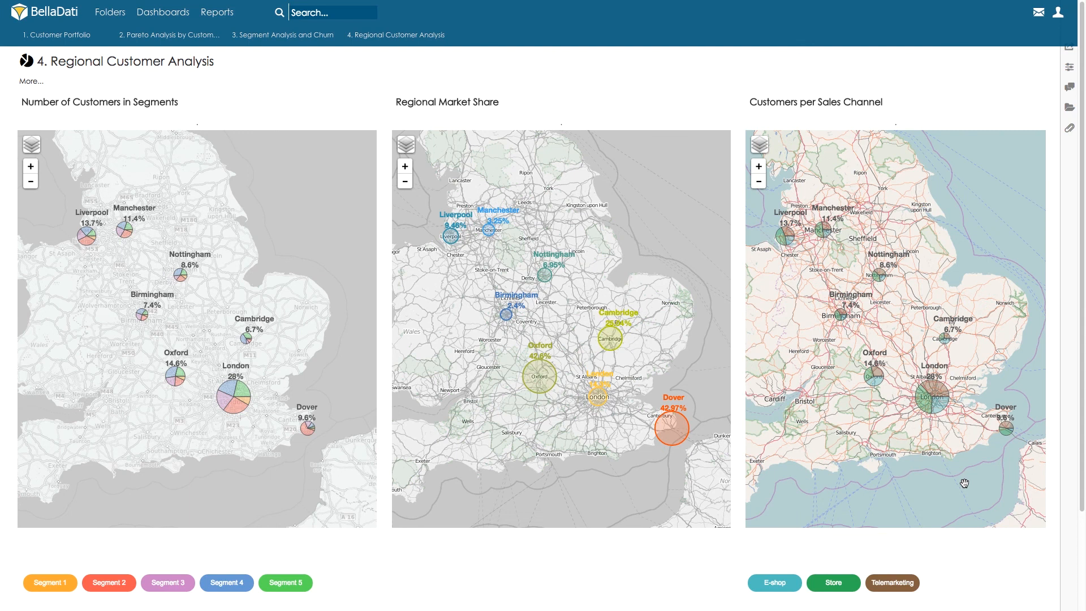
# - Visit the Pareto Analysis tab, then return to Segment Analysis and Churn
pyautogui.click(169, 34)
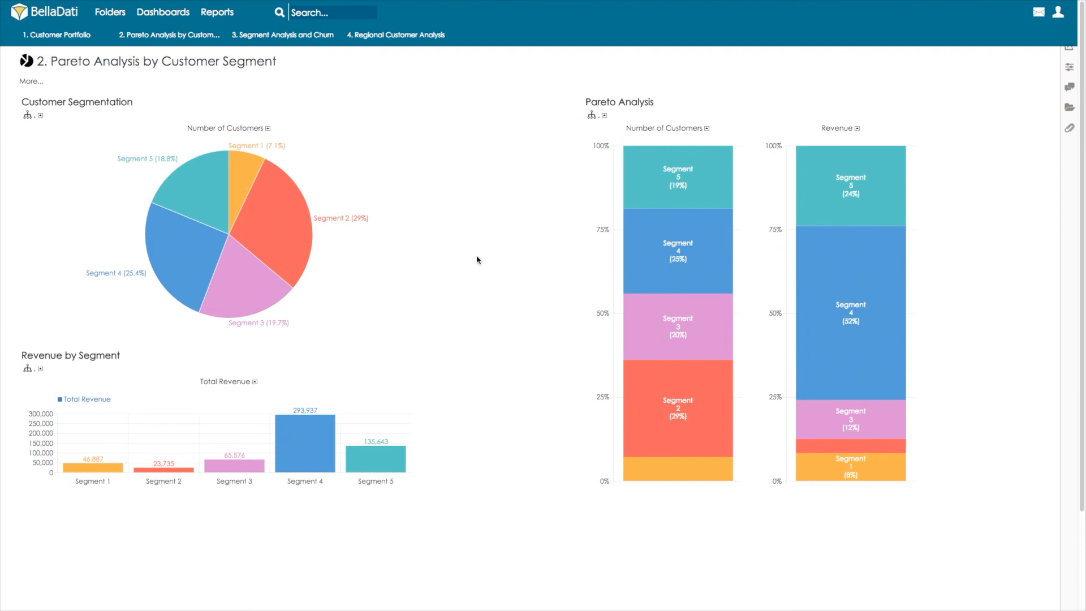
pyautogui.click(282, 34)
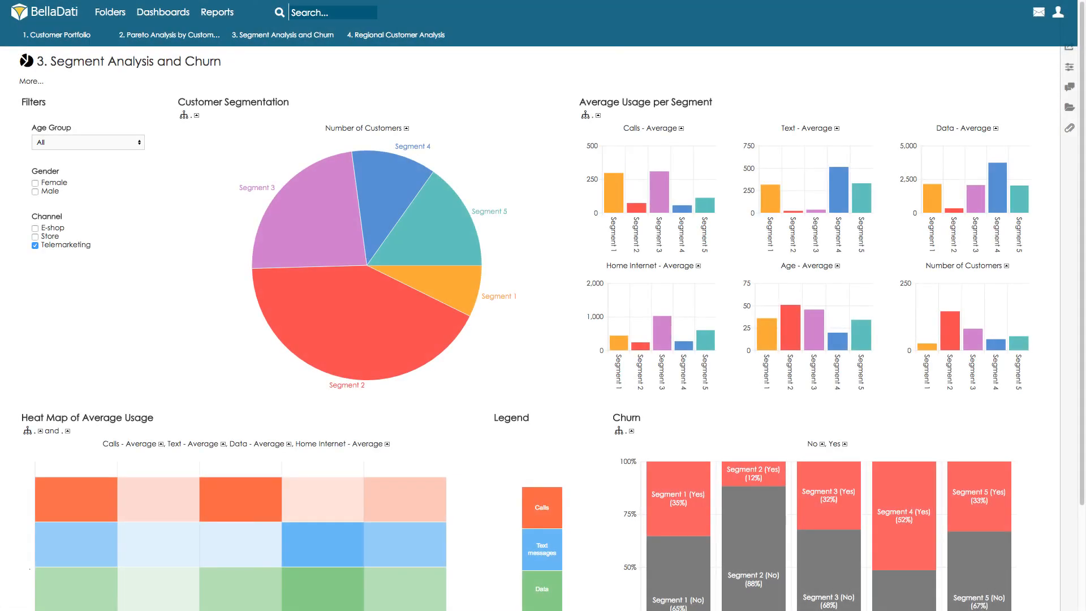